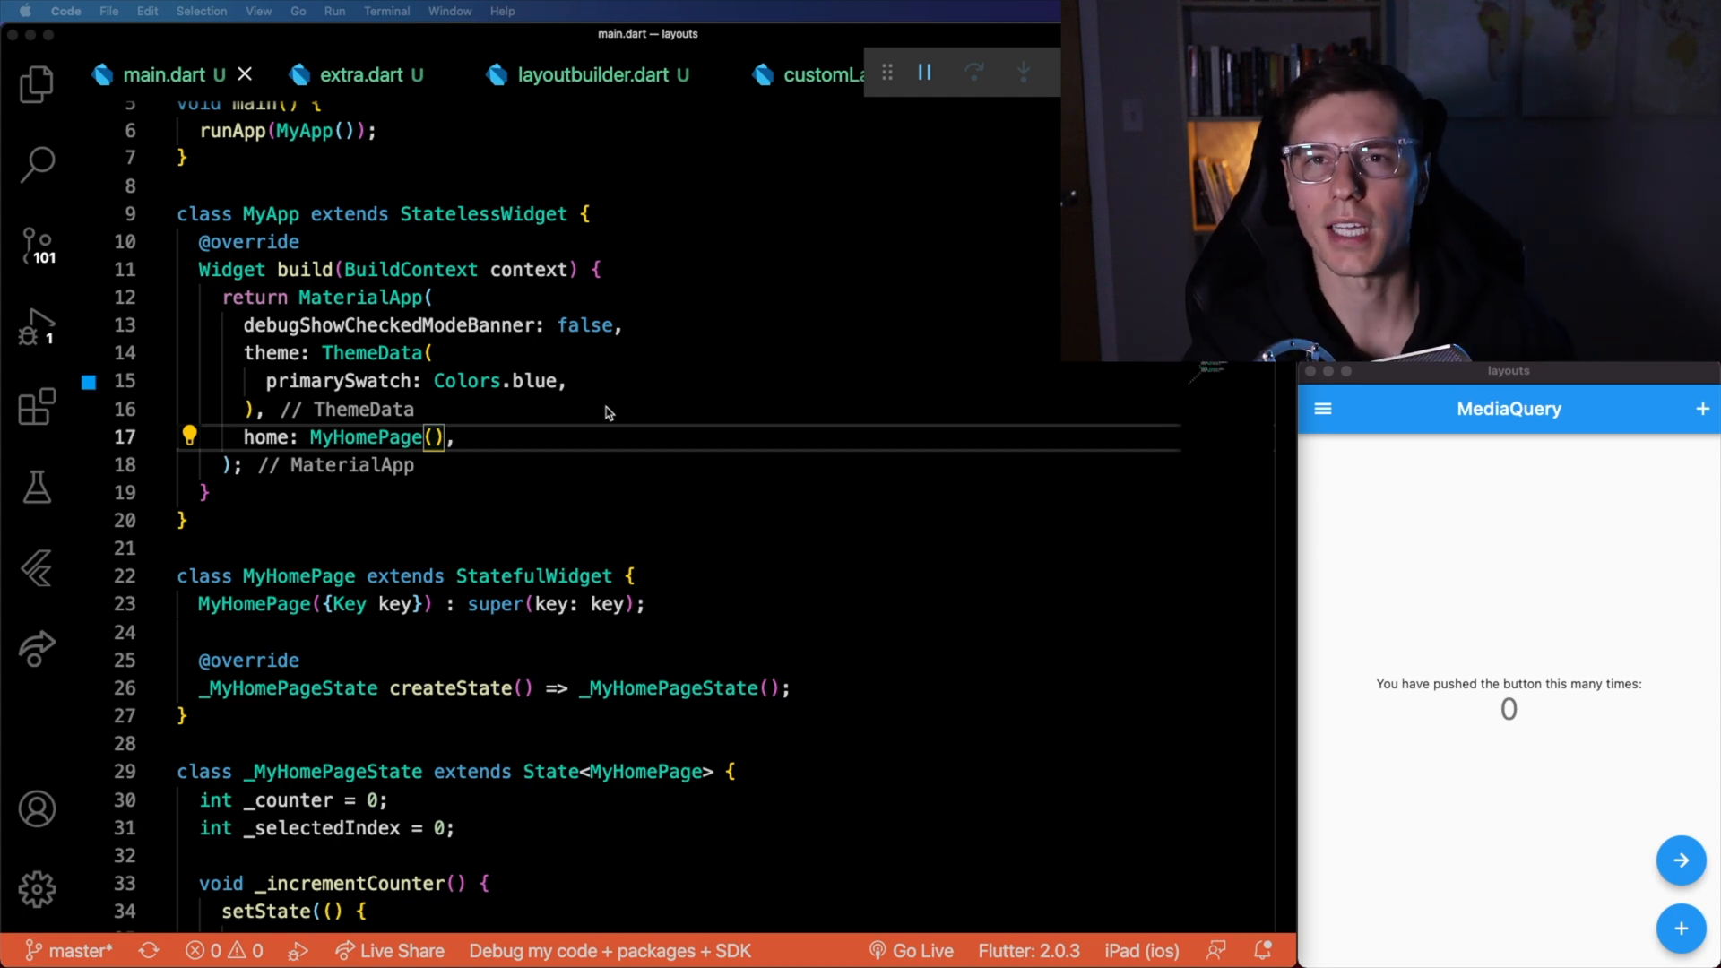
mouse_move(595, 459)
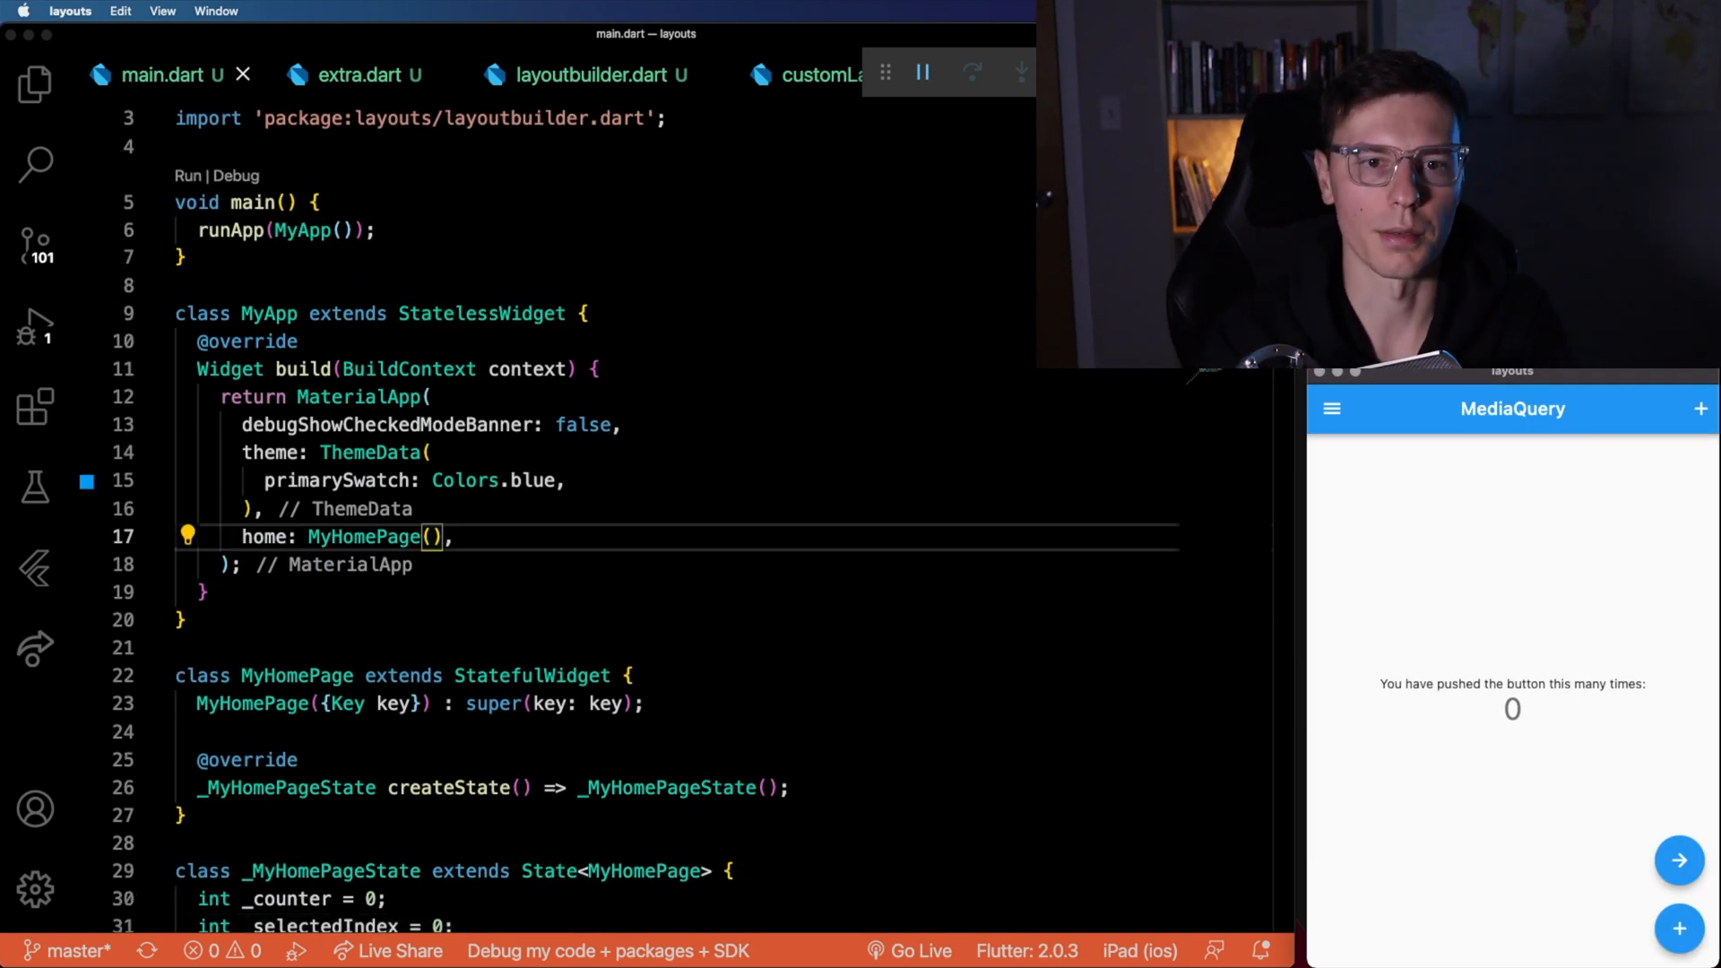
Review main.dart's build method and isSmall width/height checks before moving to layoutbuilder.dart.
scroll(down, 3)
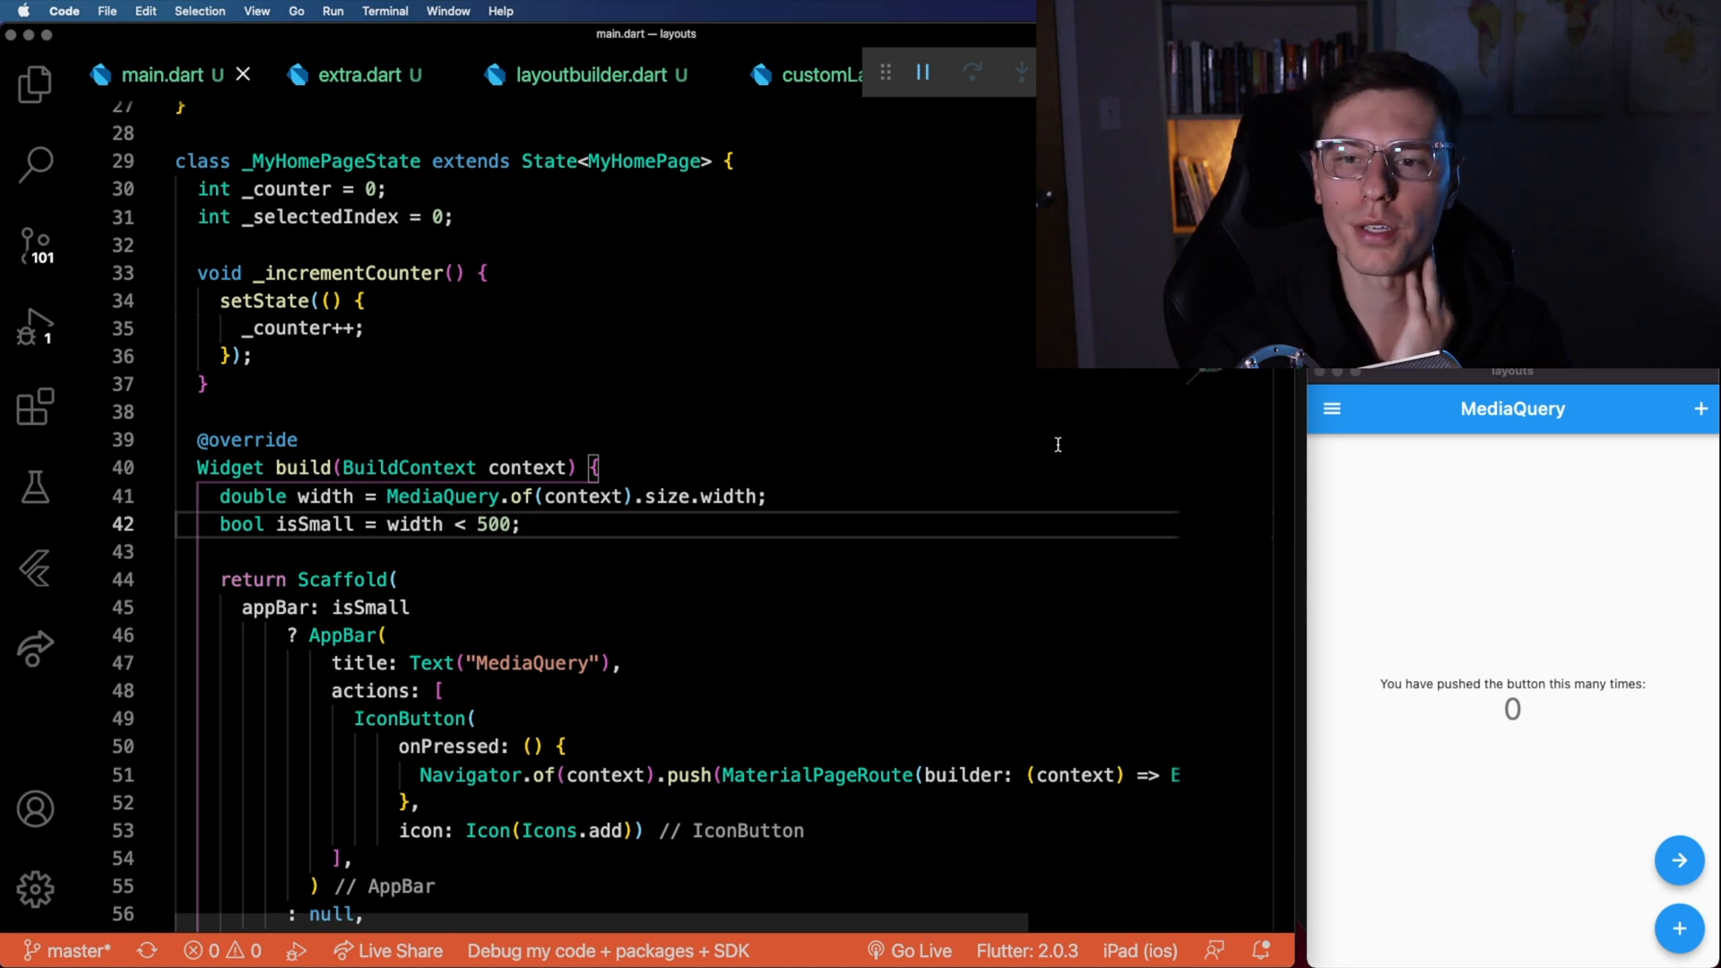
scroll(down, 3)
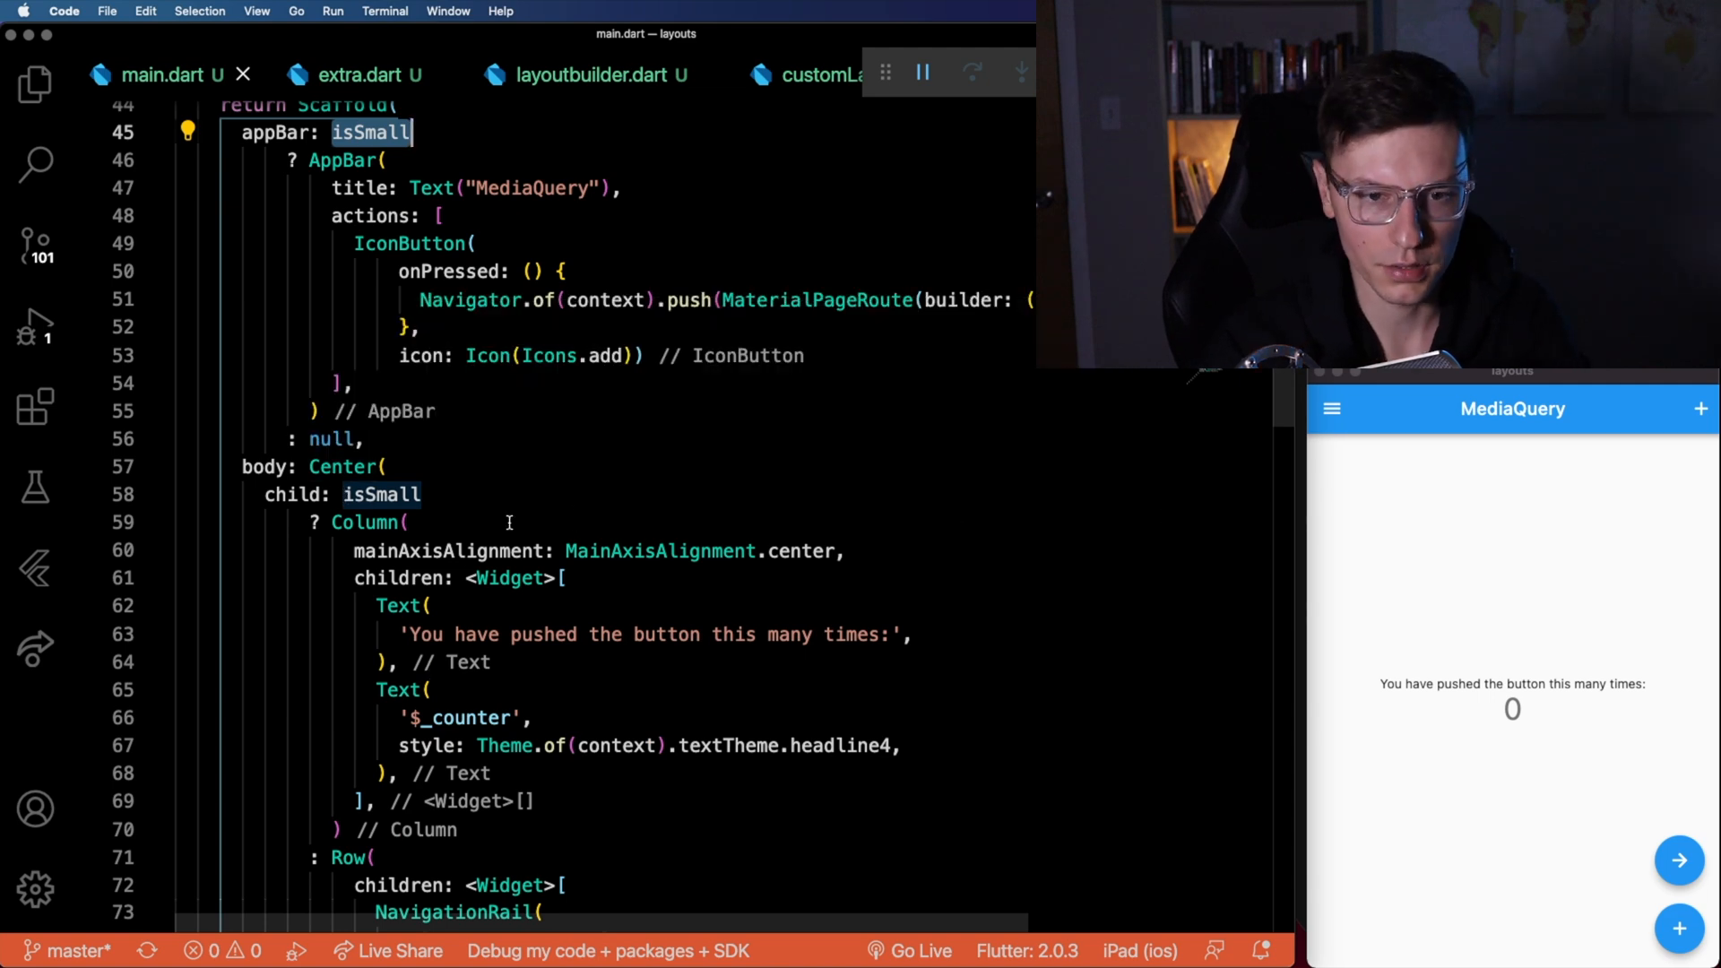
scroll(down, 3)
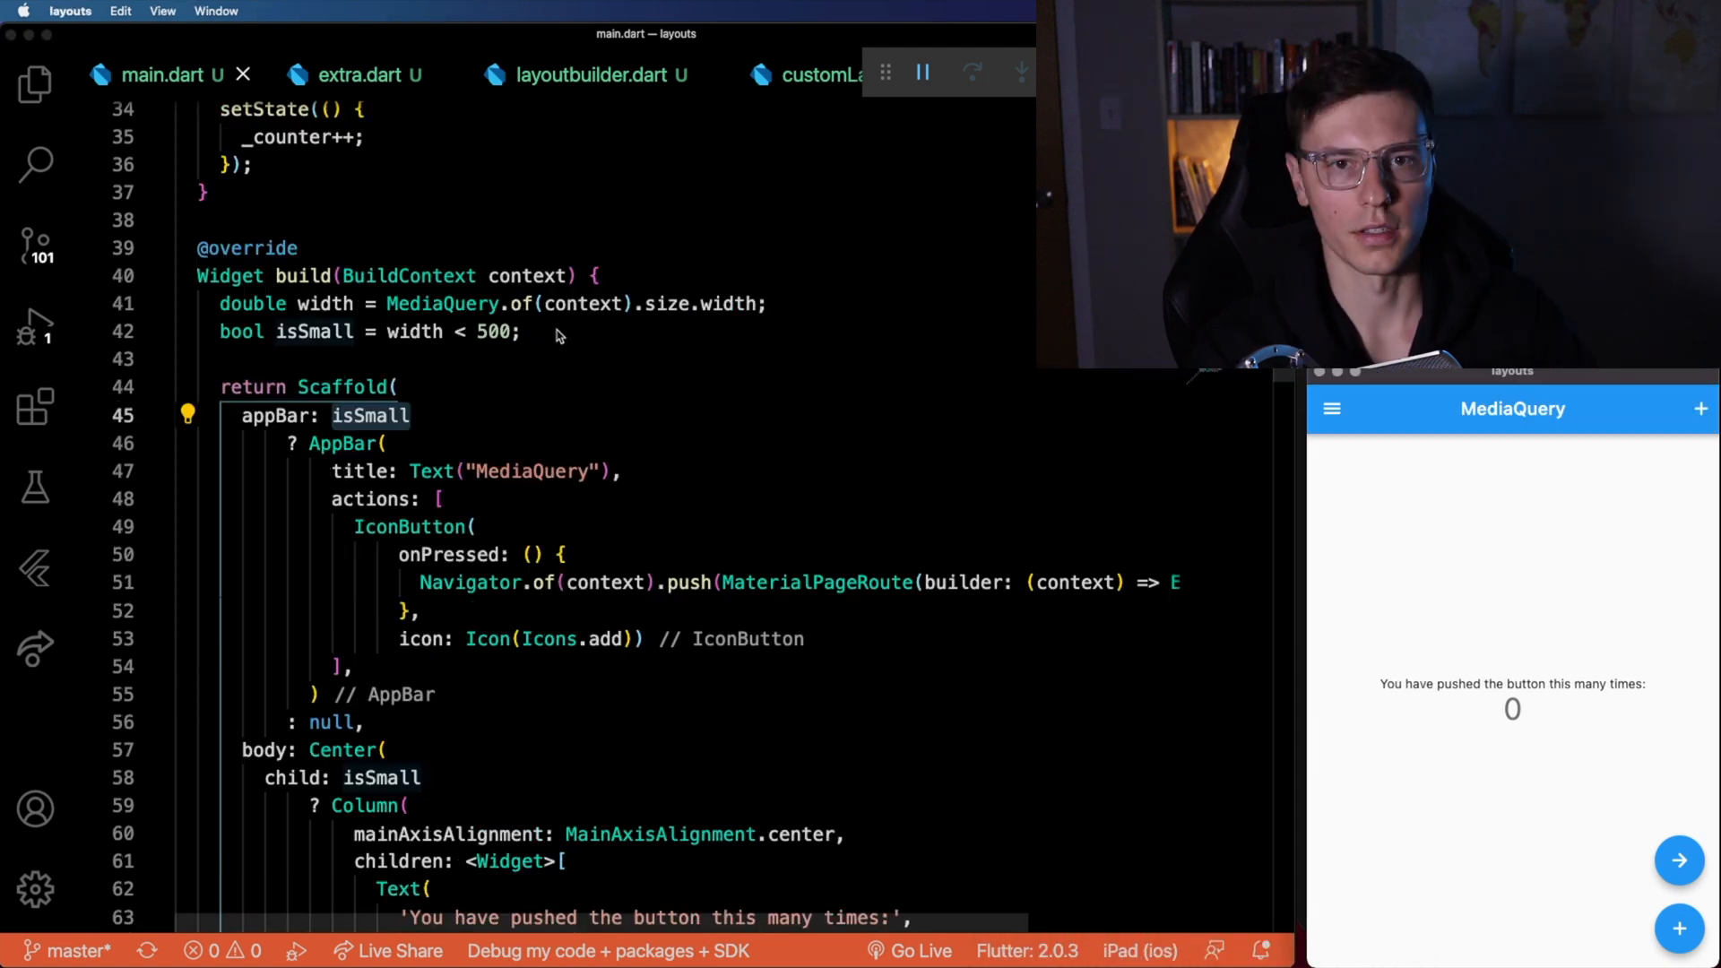
text(height)
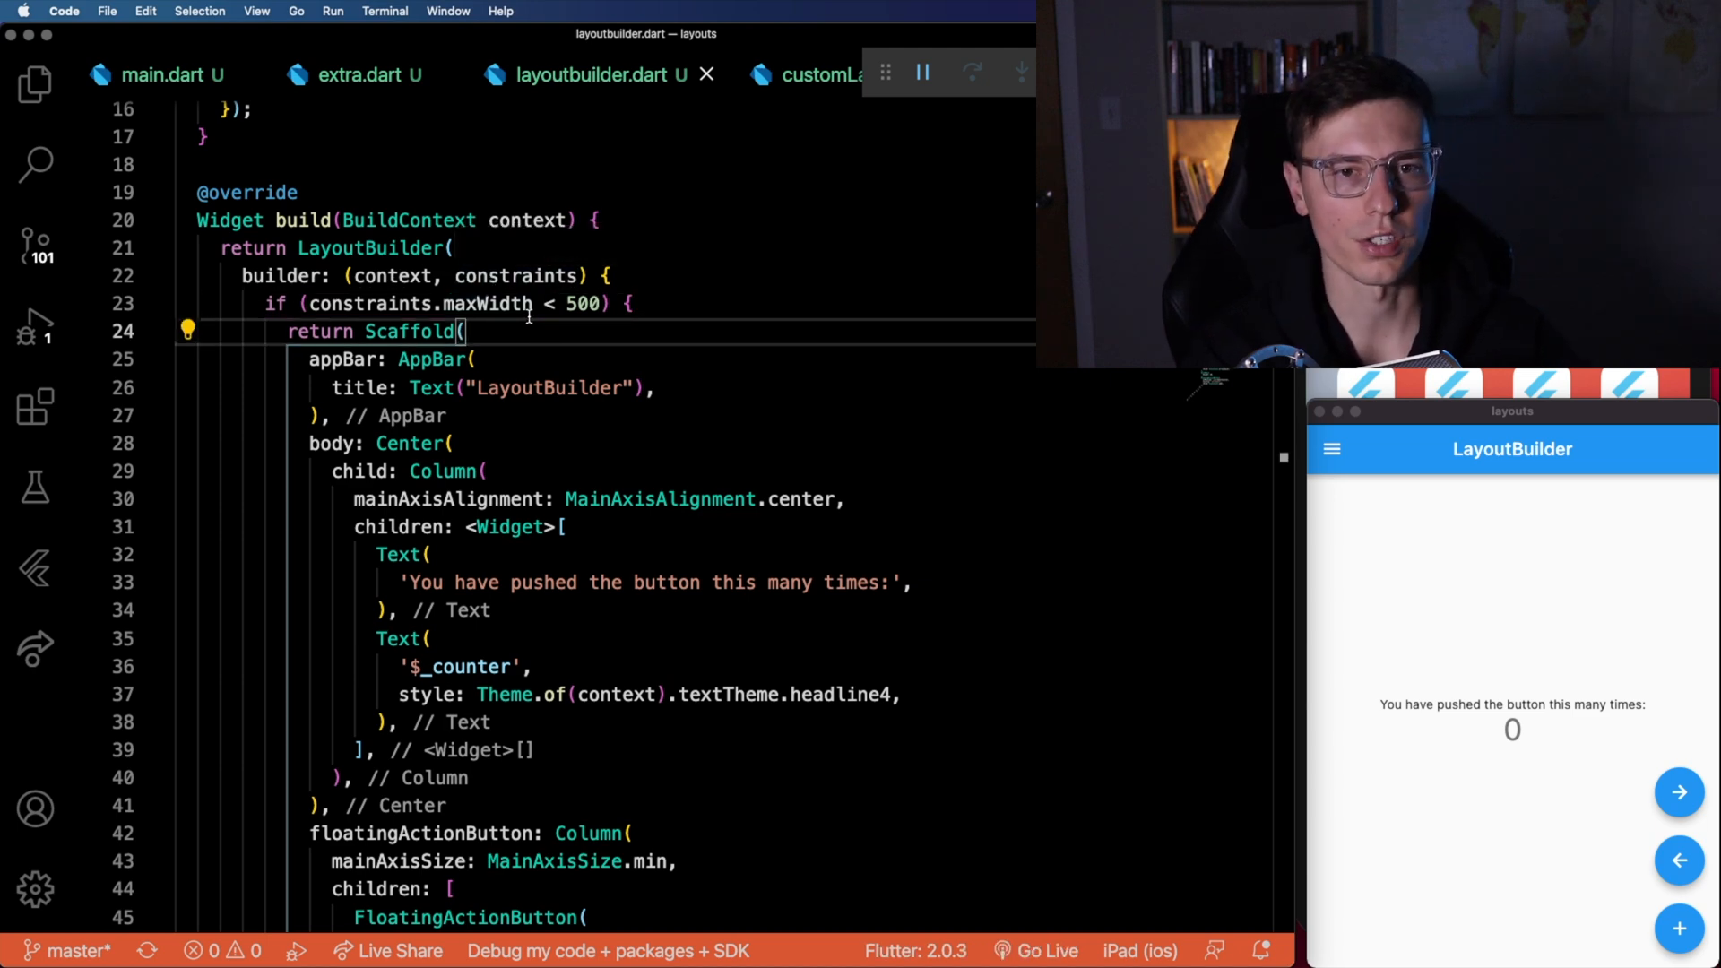
Point out the constraints.maxWidth < 500 check and read through the rest of layoutbuilder.dart.
click(566, 303)
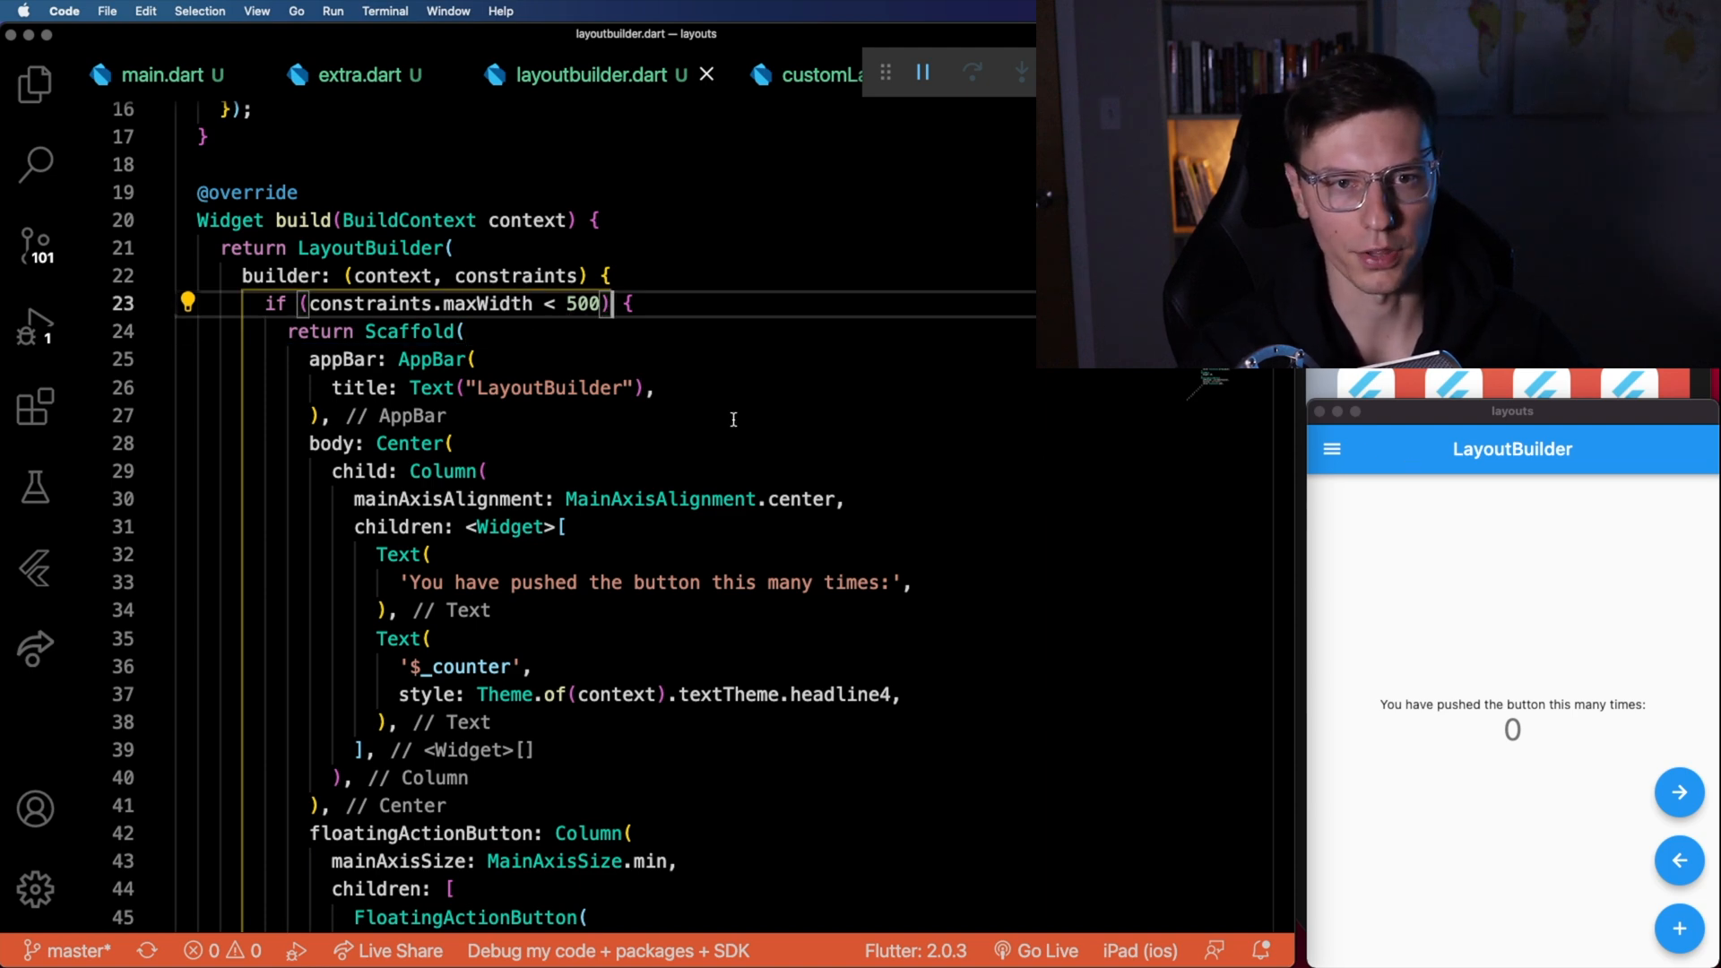
scroll(down, 3)
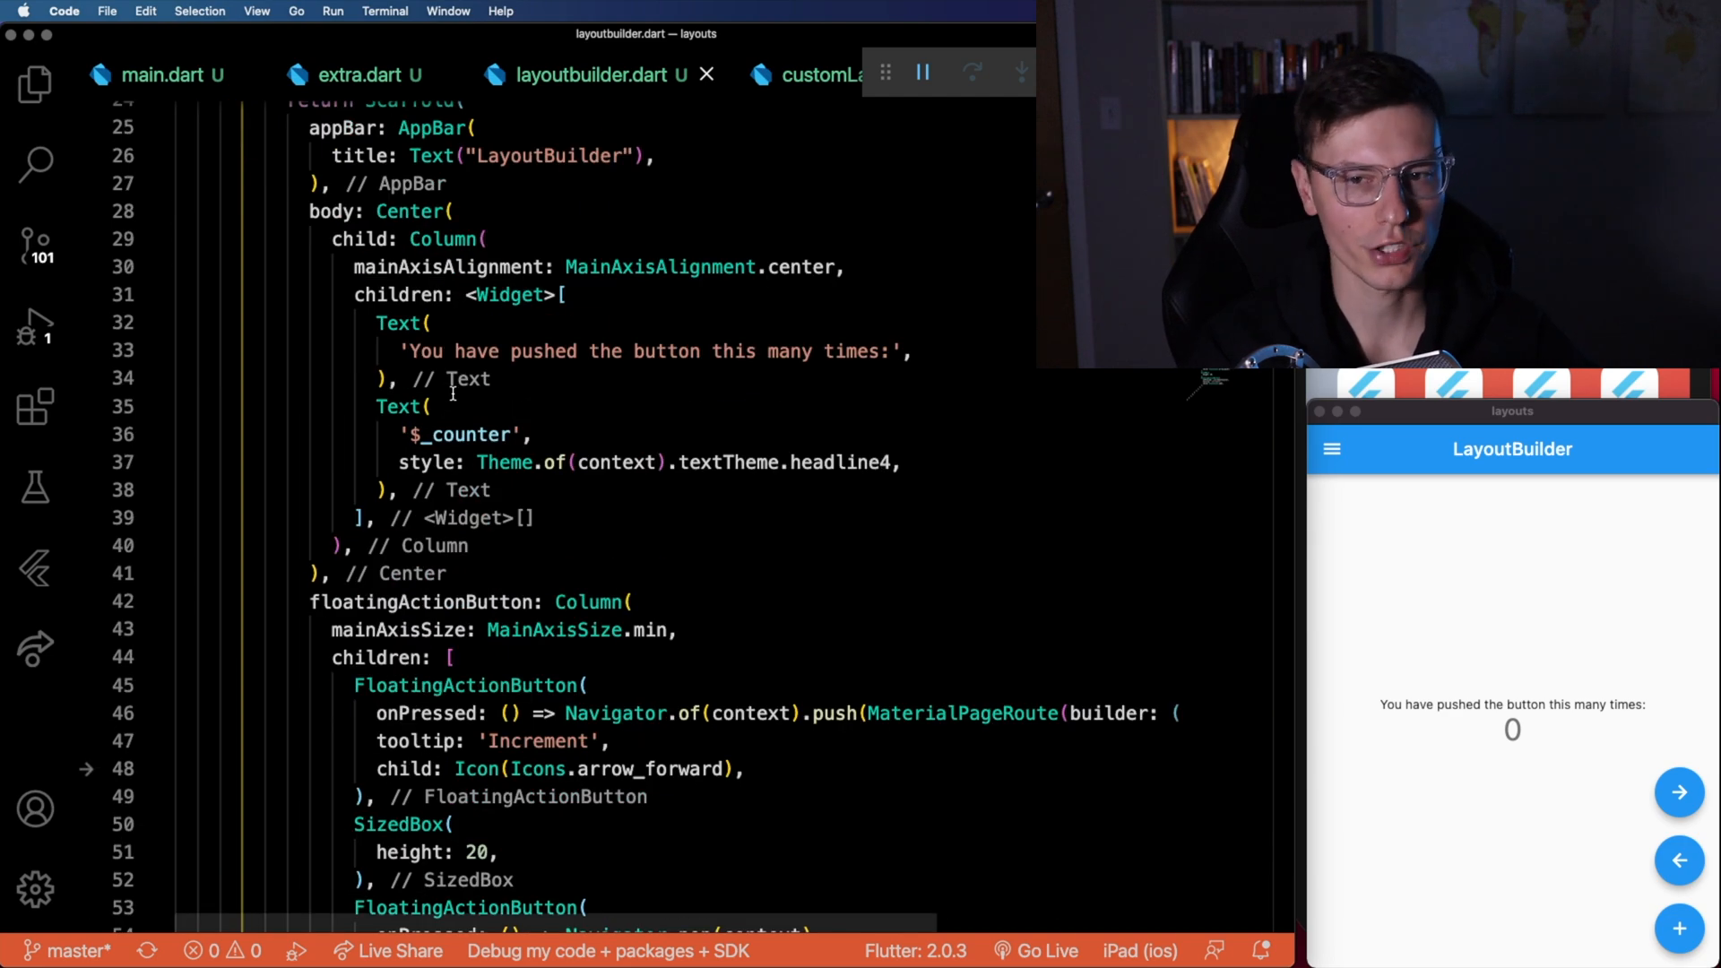
scroll(down, 3)
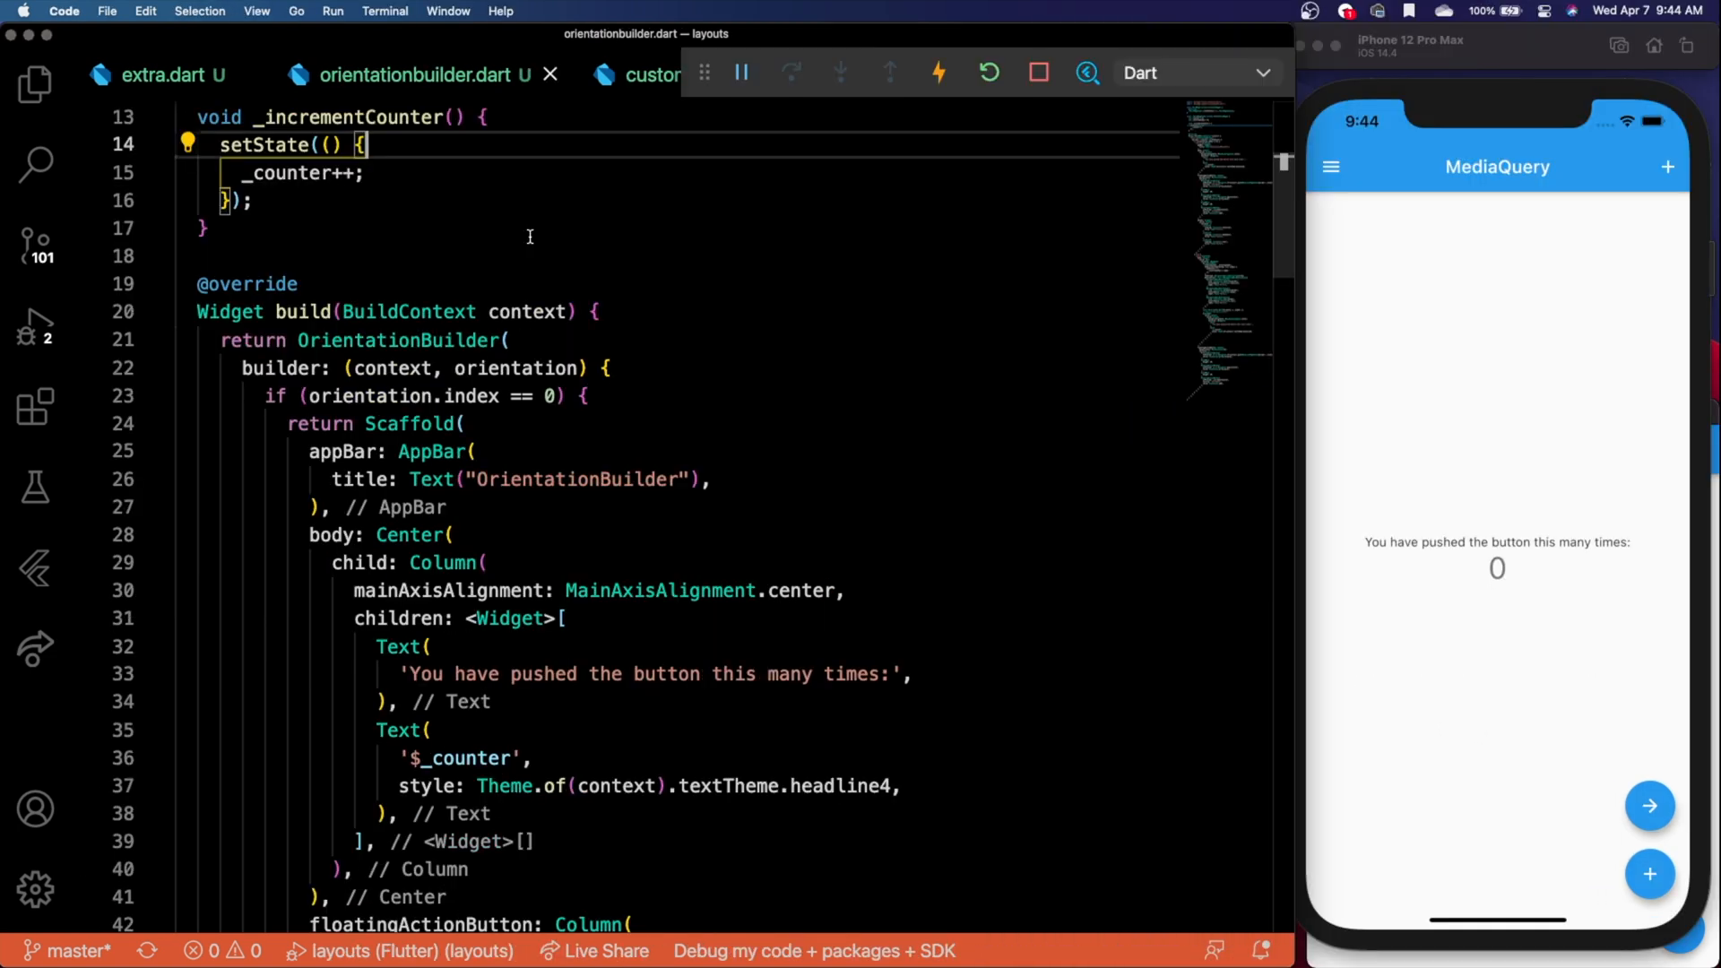
mouse_move(495, 260)
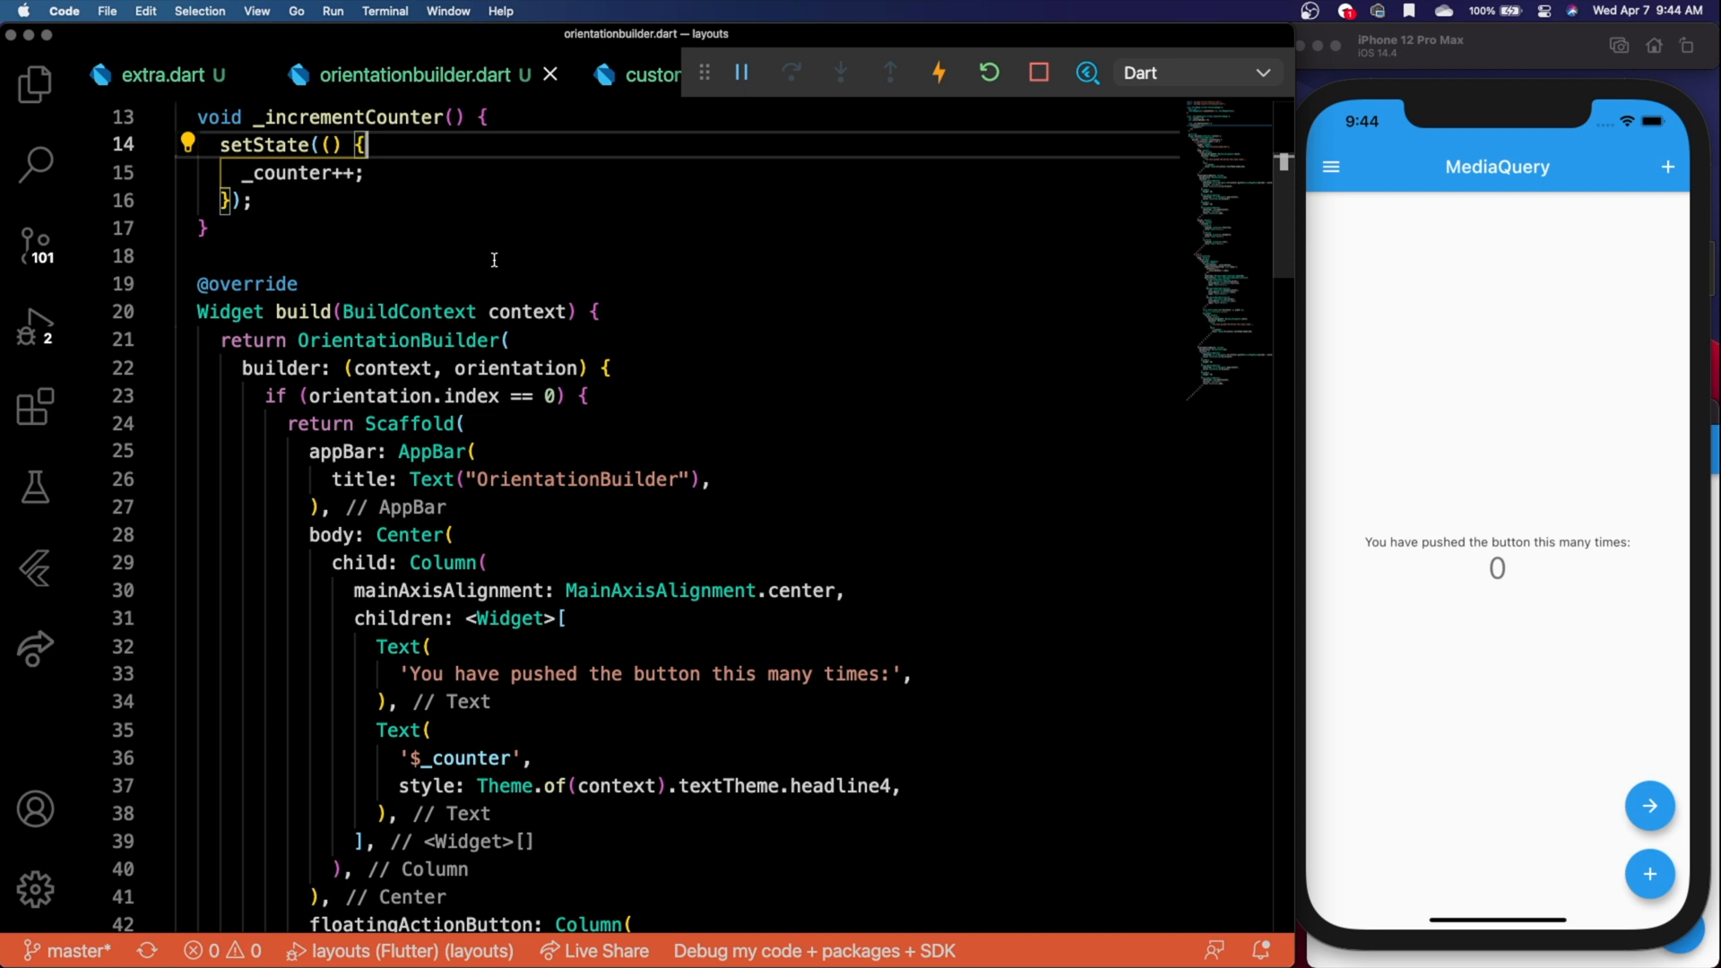
mouse_move(384, 246)
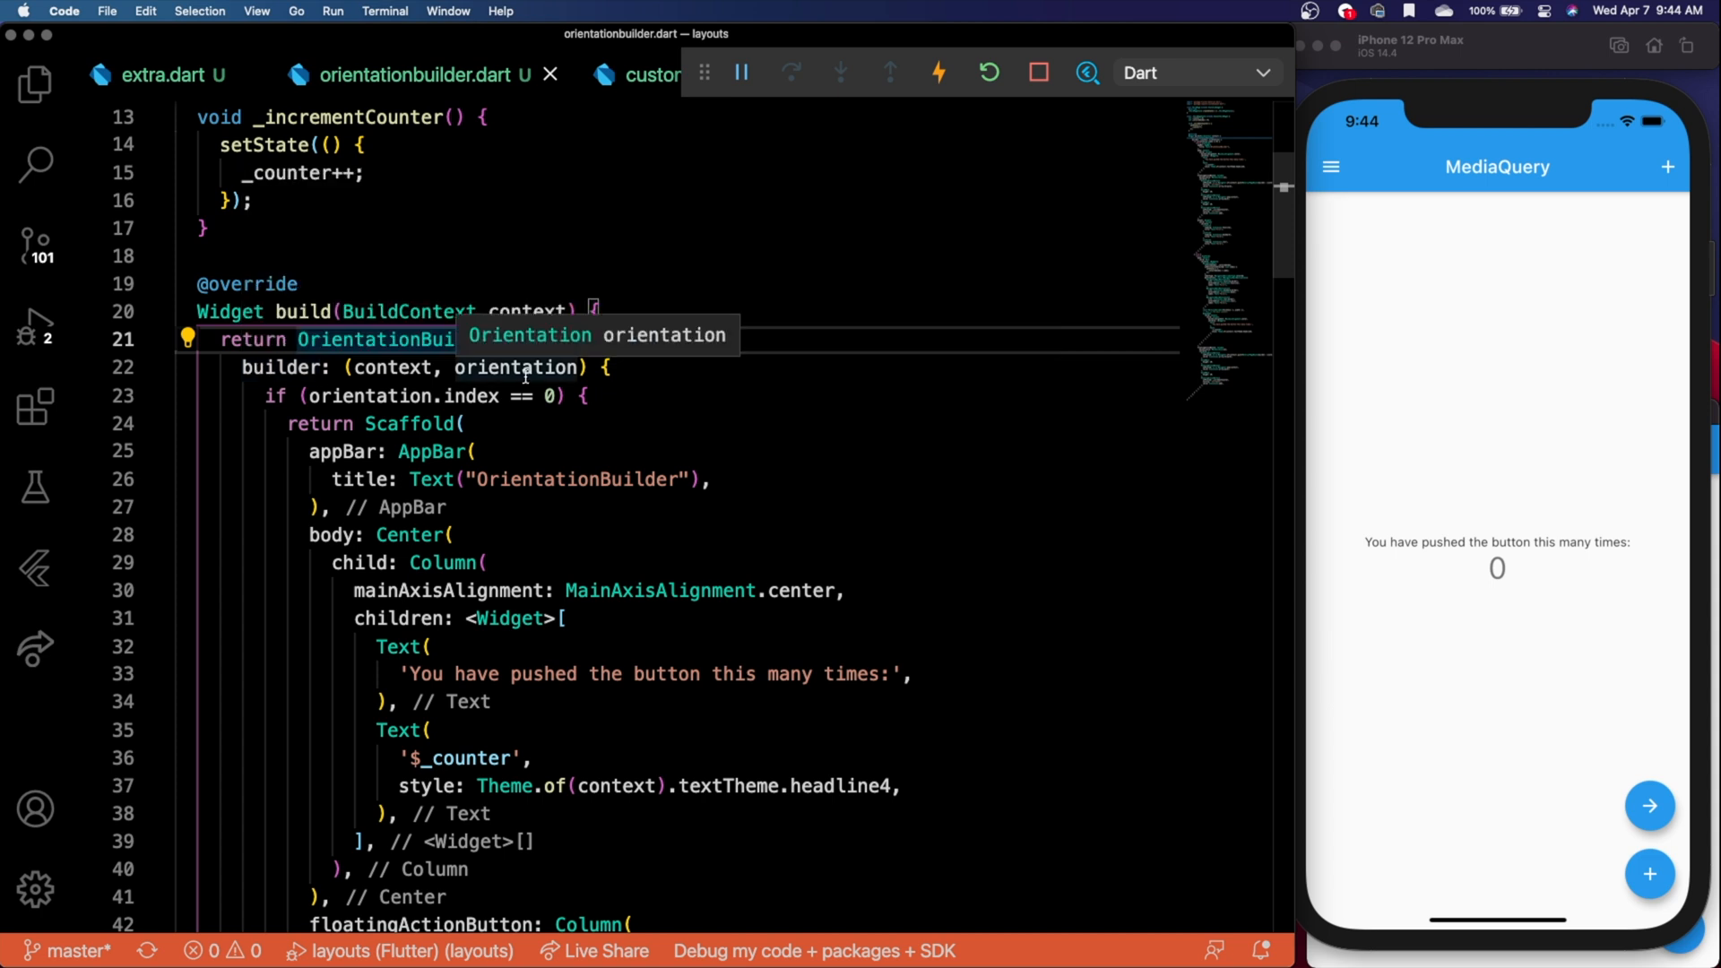
mouse_move(522, 348)
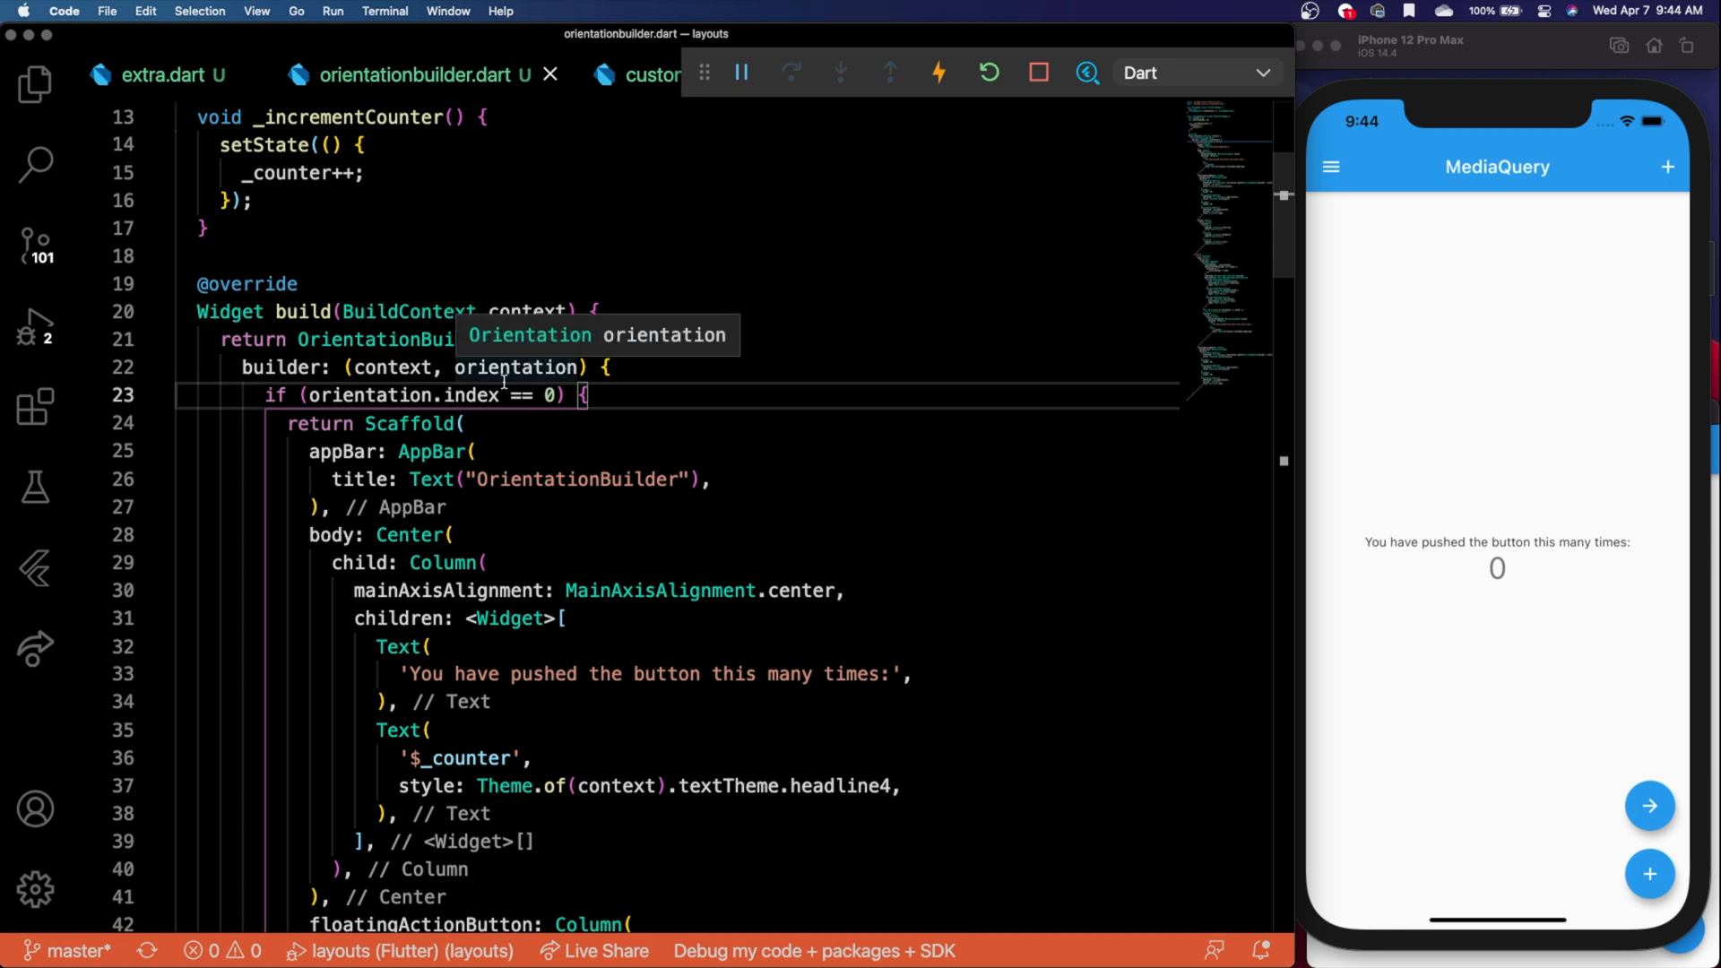
mouse_move(590, 436)
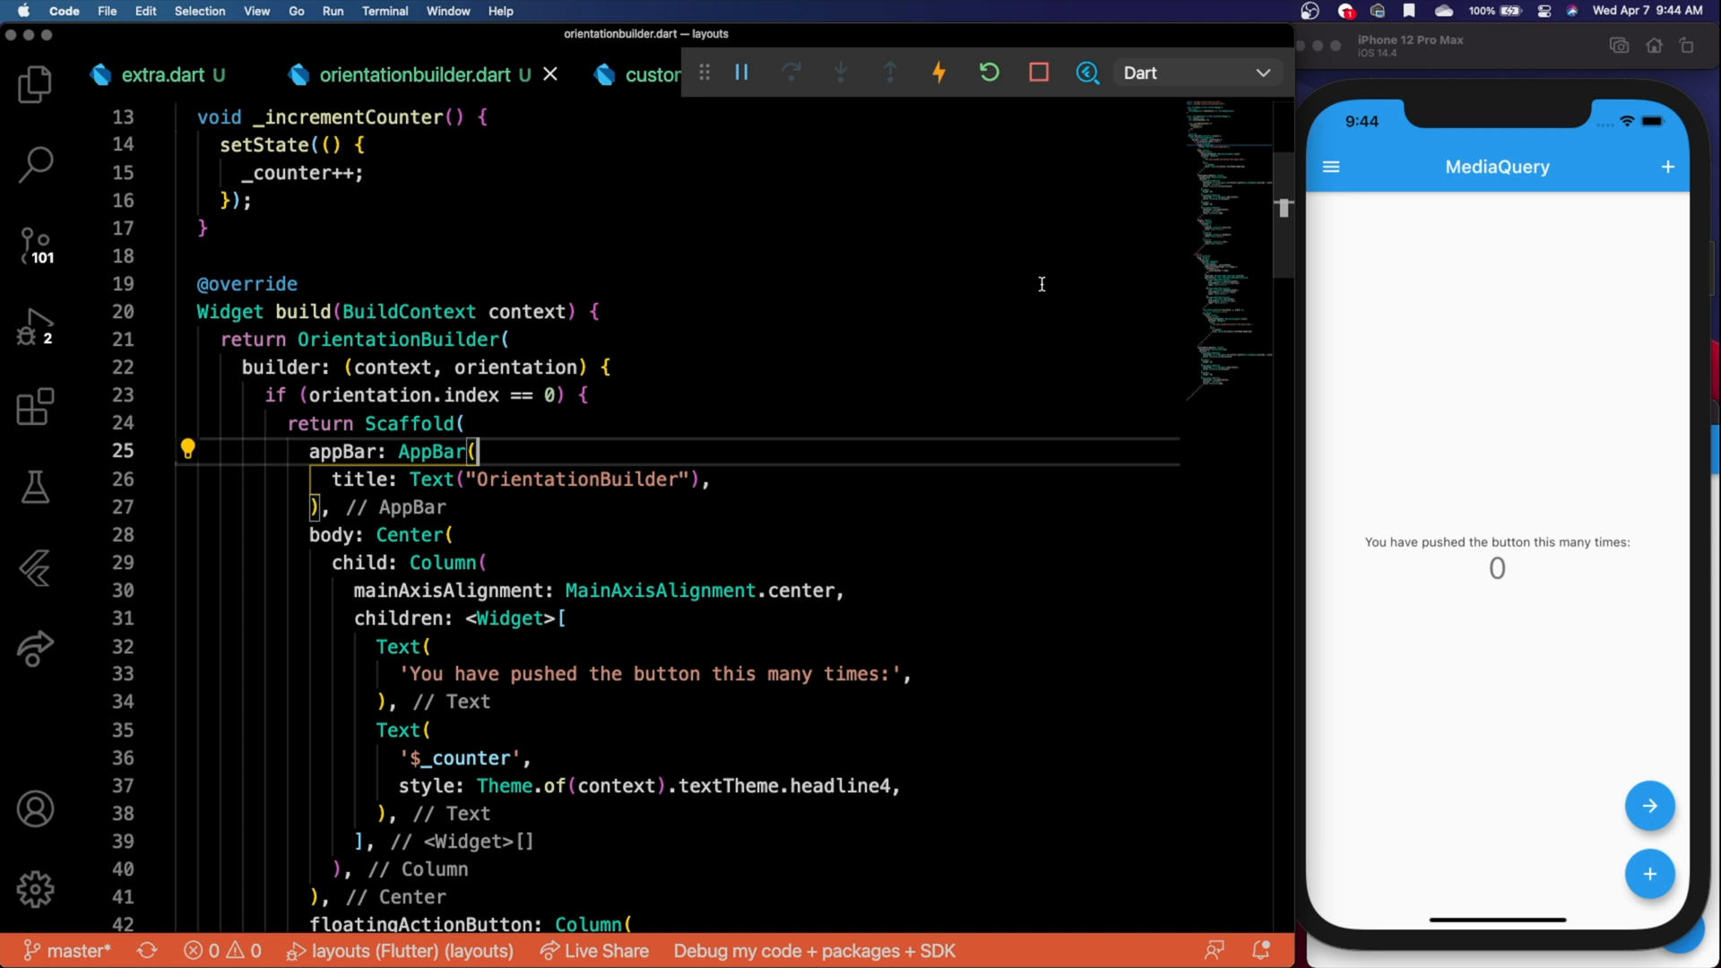
click(1416, 50)
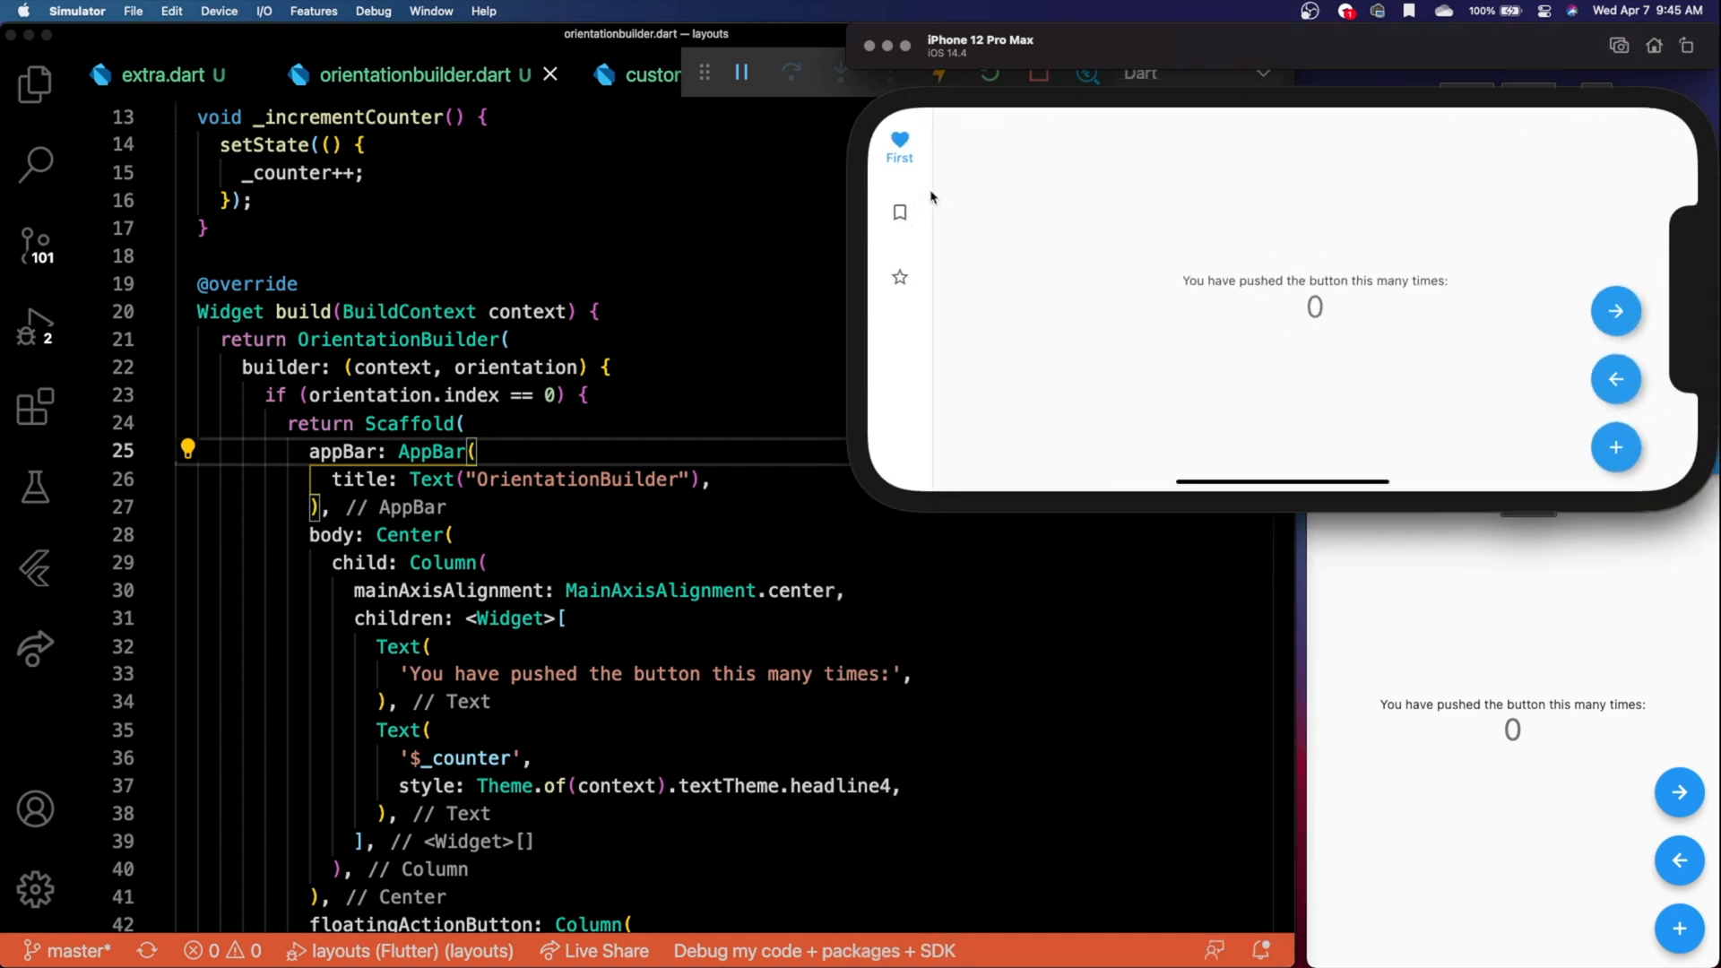
mouse_move(891, 204)
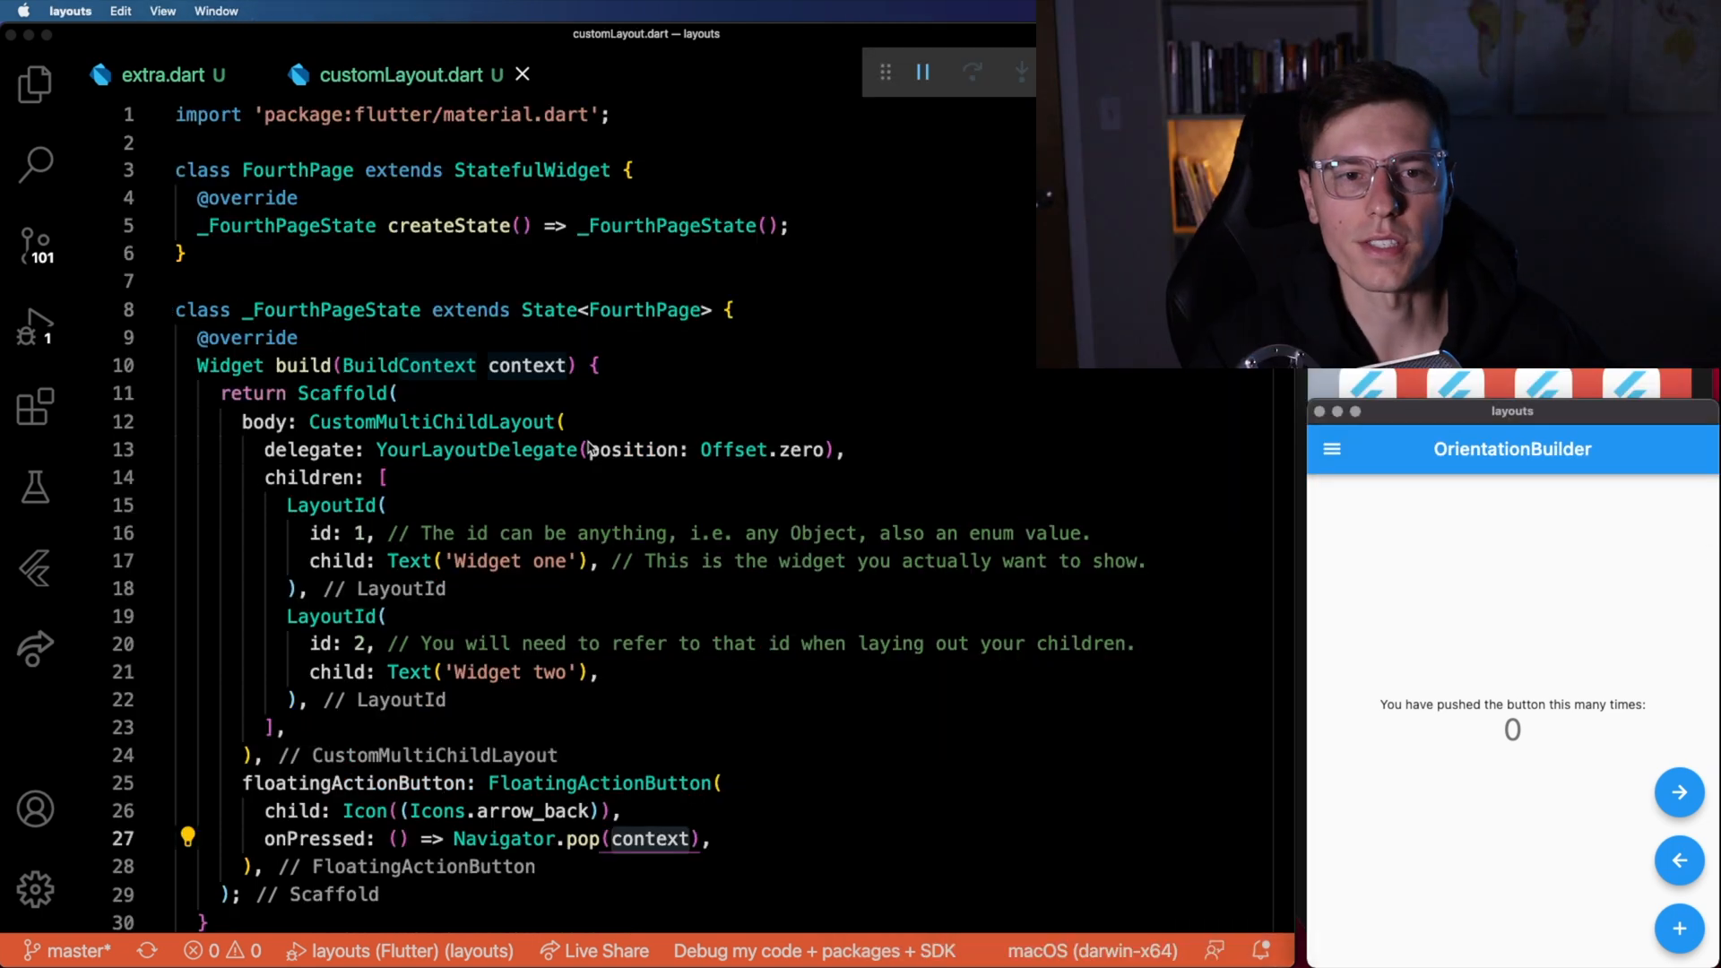
mouse_move(620, 430)
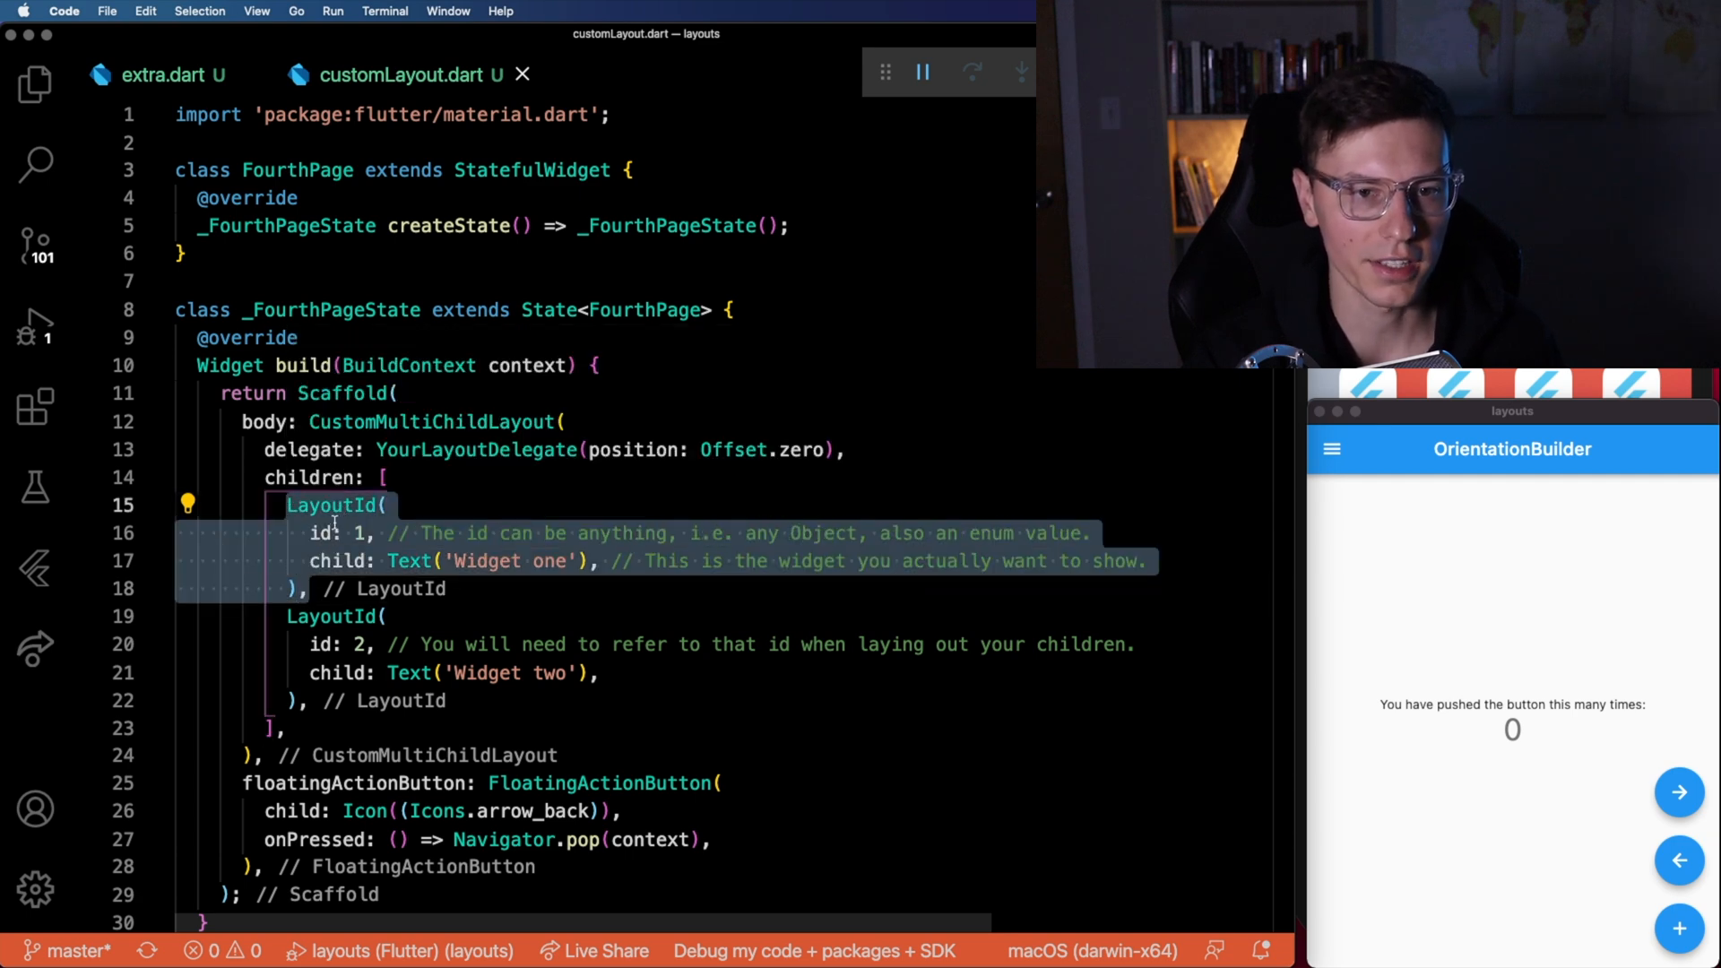
click(376, 534)
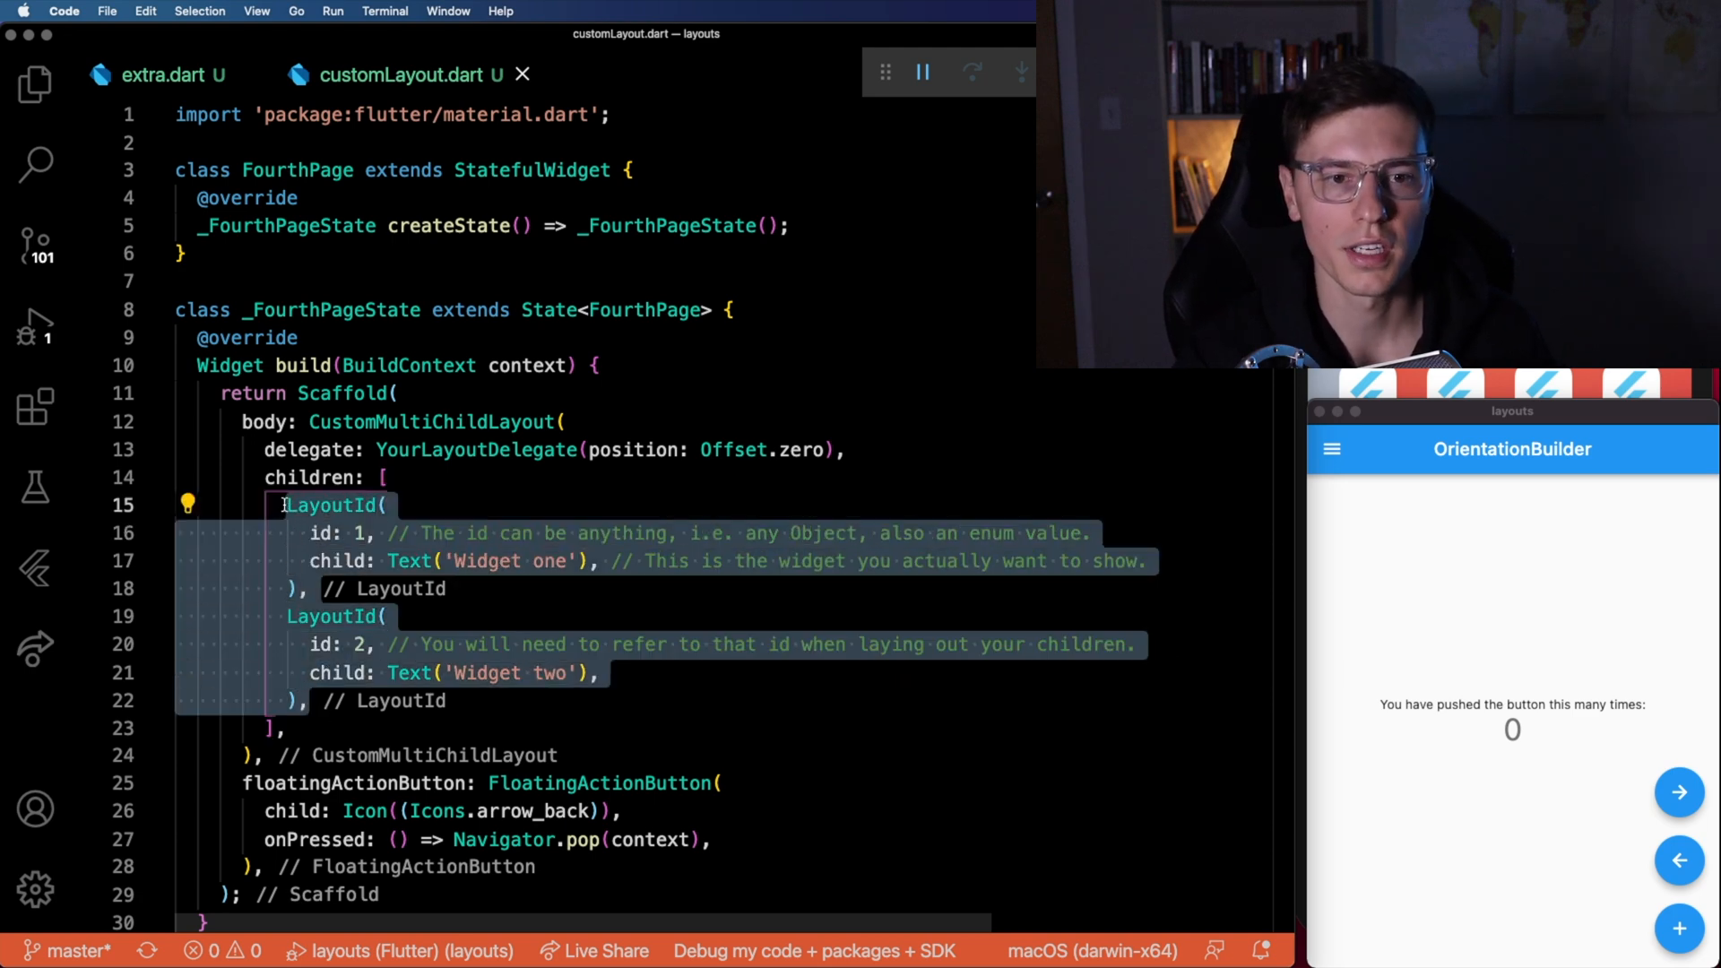
click(536, 474)
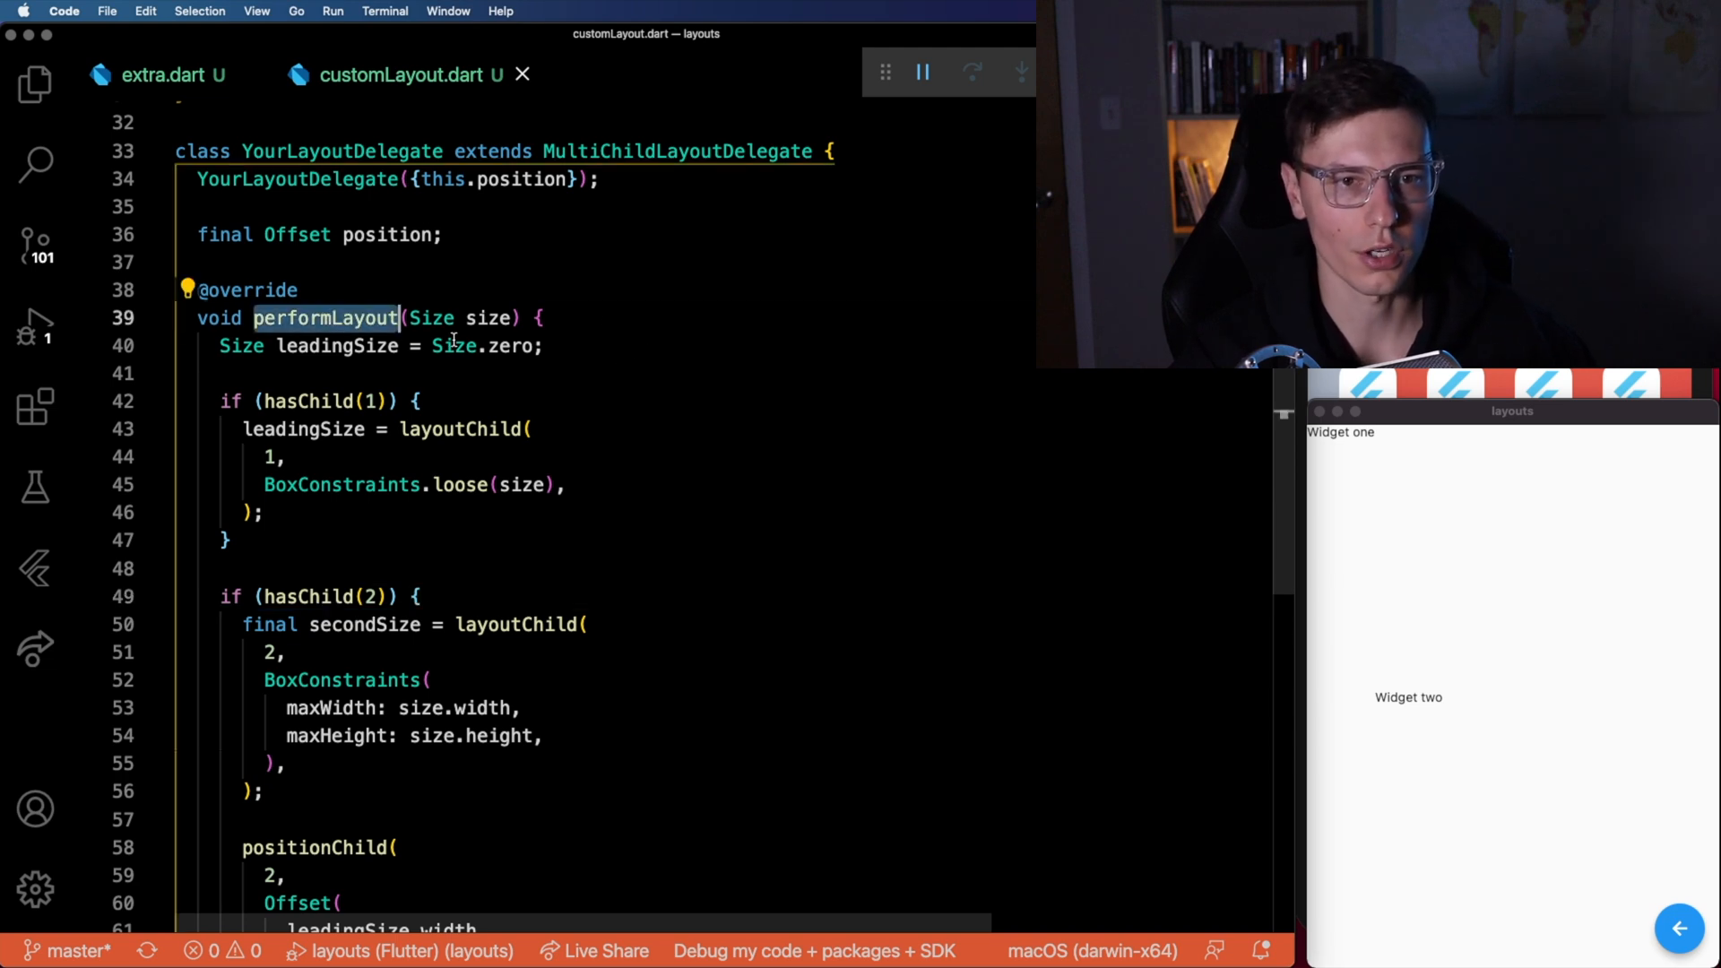
Position child 2 at Offset(leadingSize.width, size.height / 2) without storing its size.
scroll(down, 3)
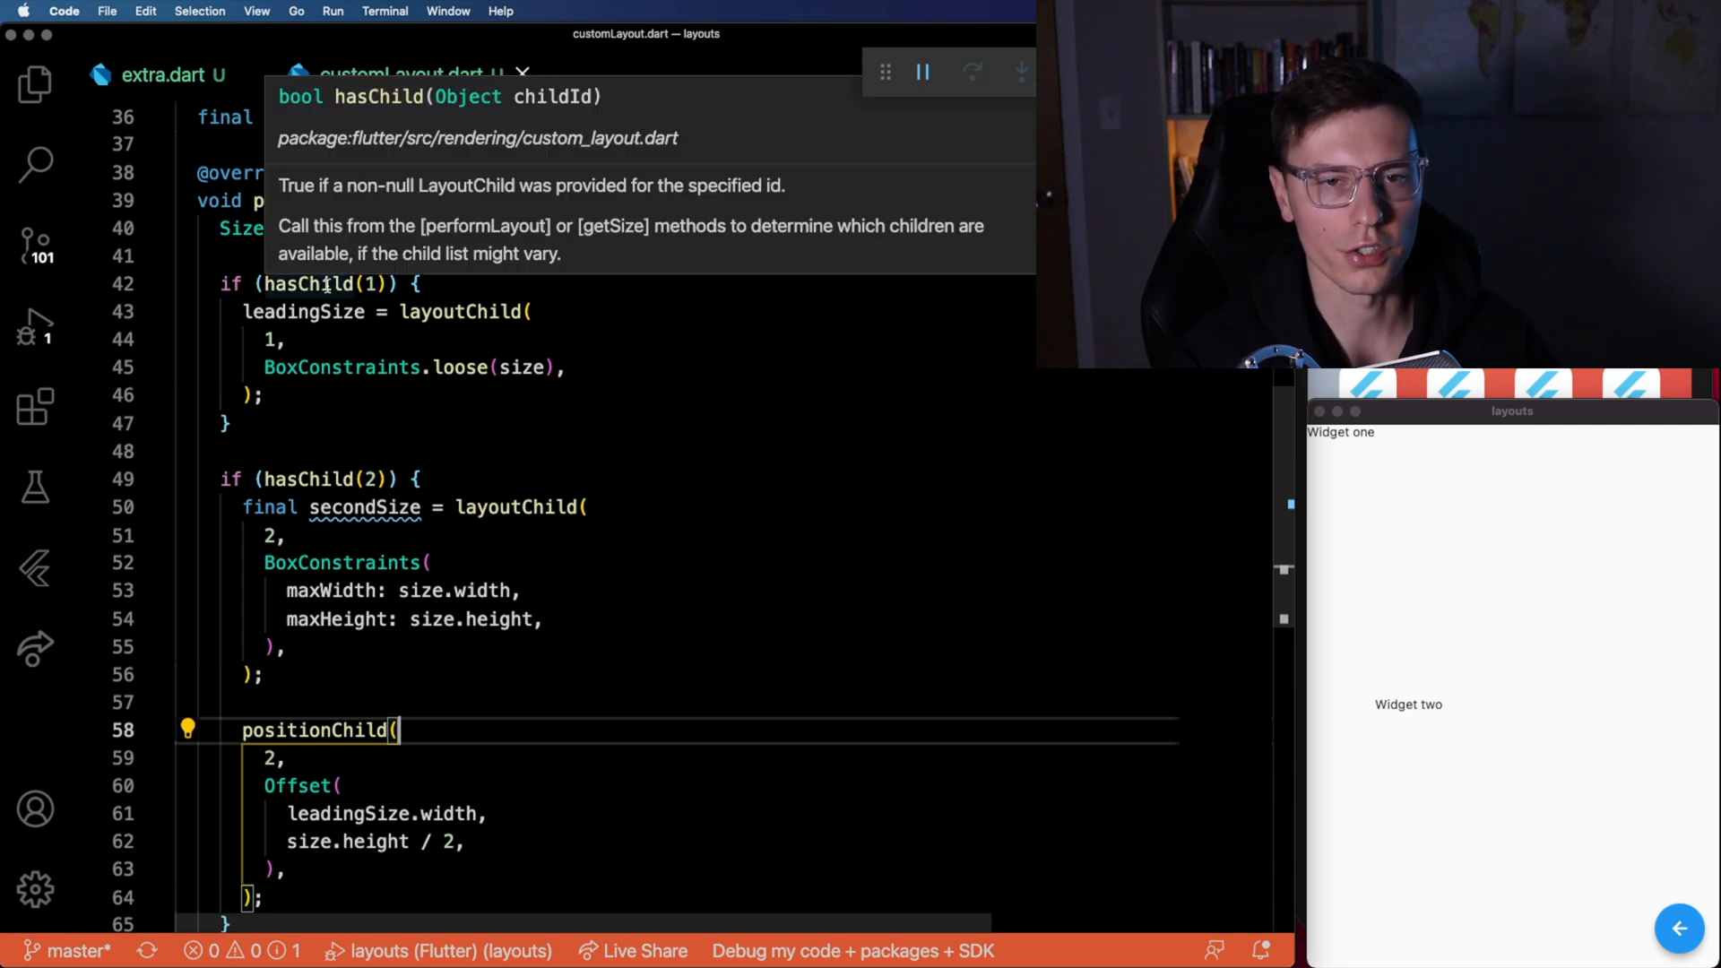
mouse_move(631, 391)
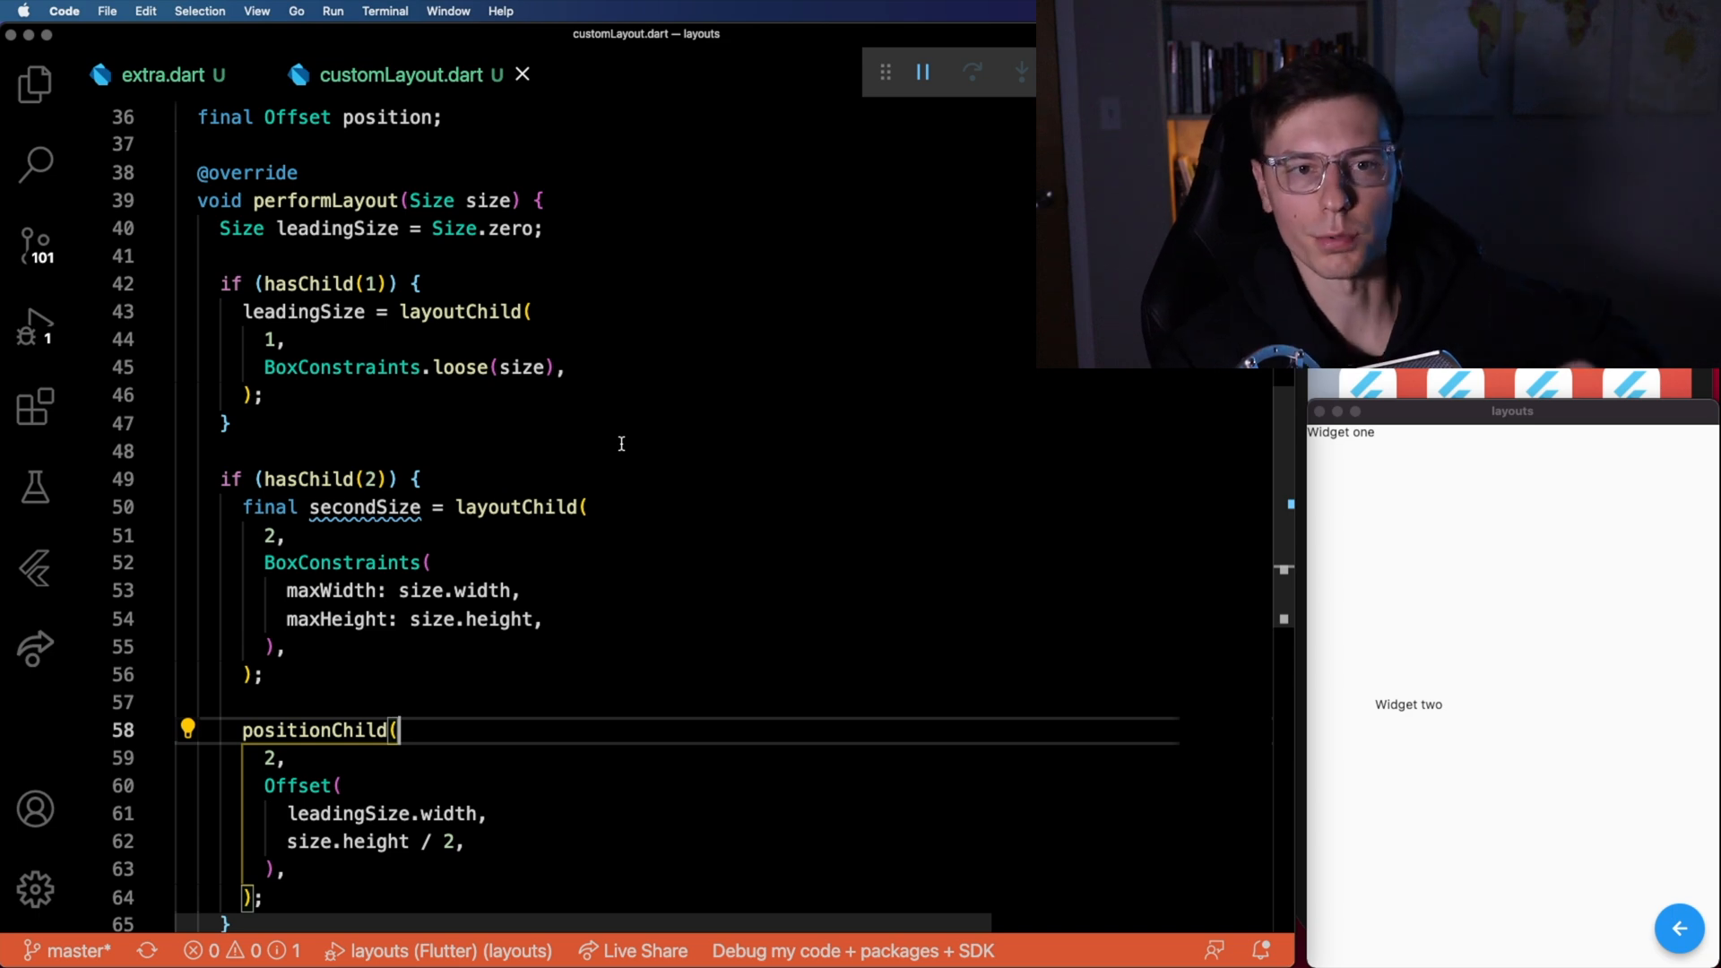
mouse_move(602, 439)
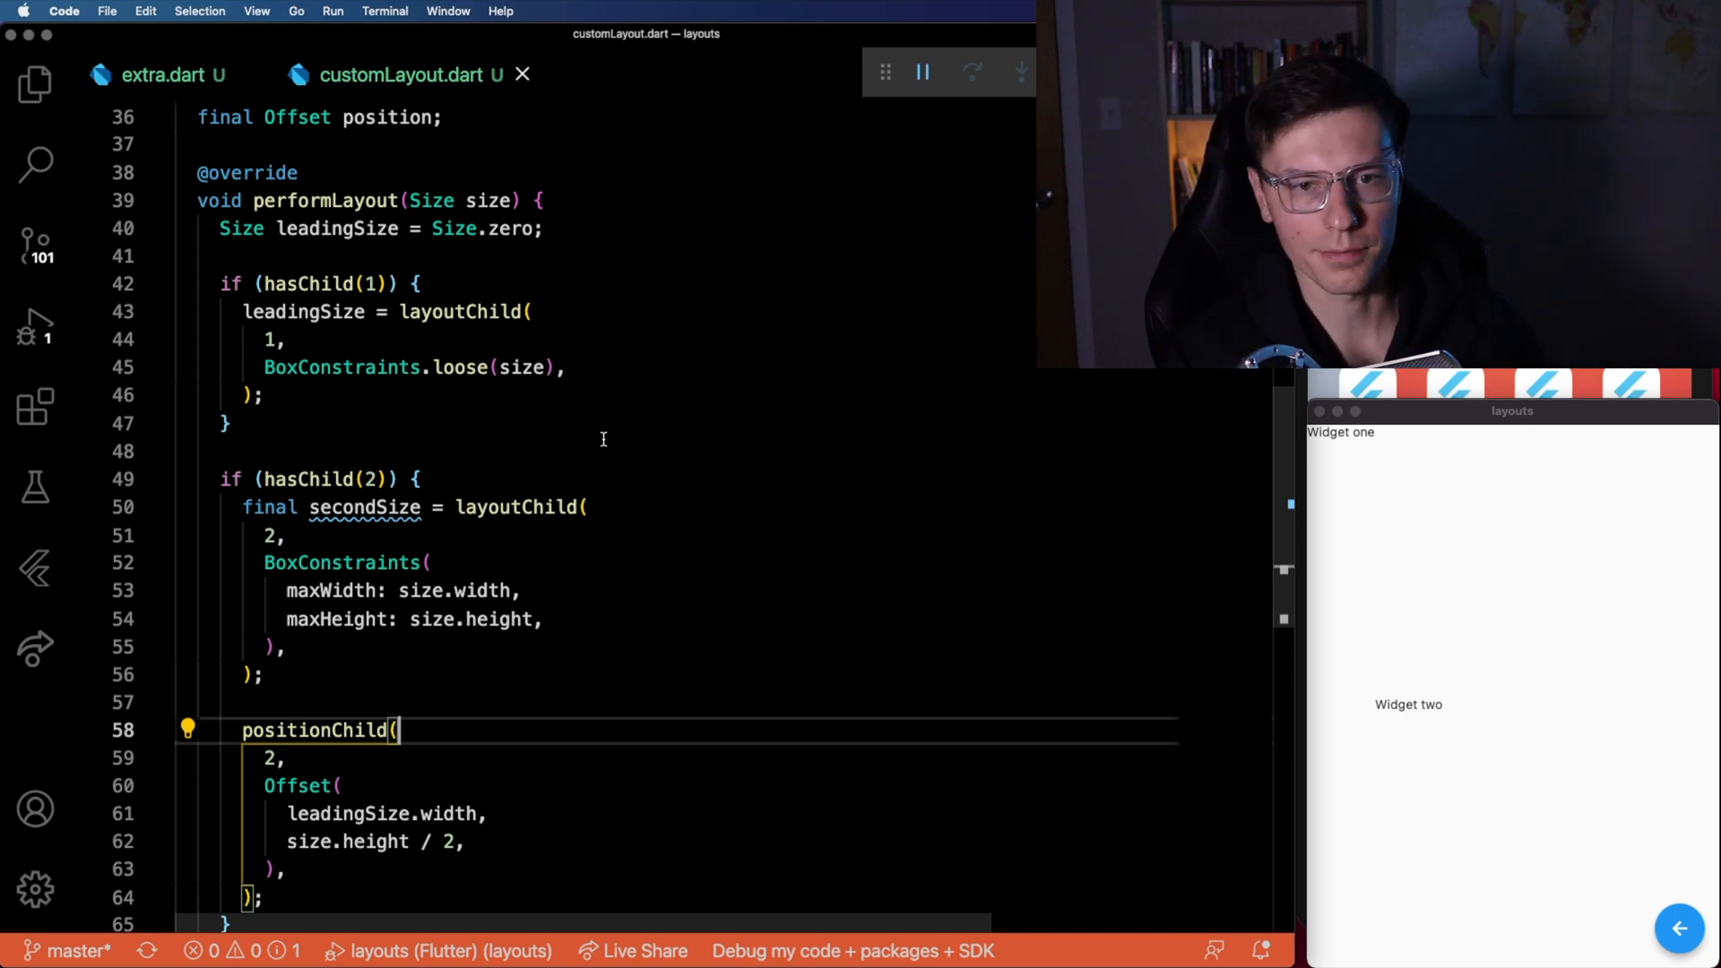
mouse_move(436, 319)
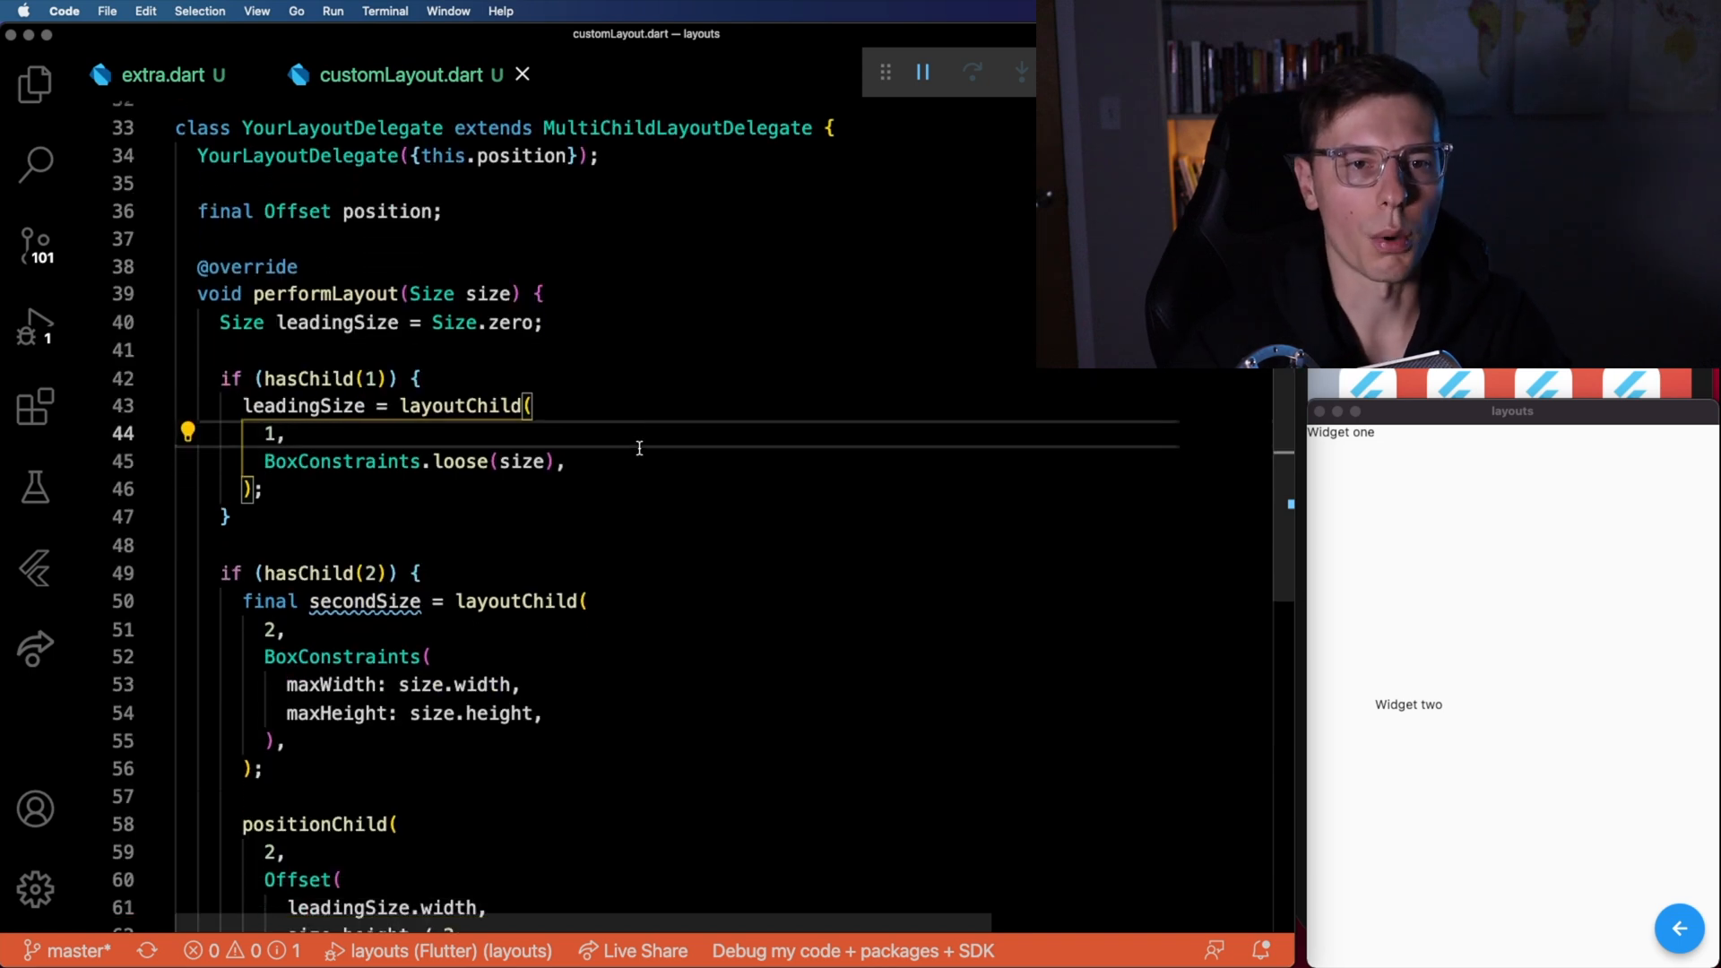
mouse_move(313, 387)
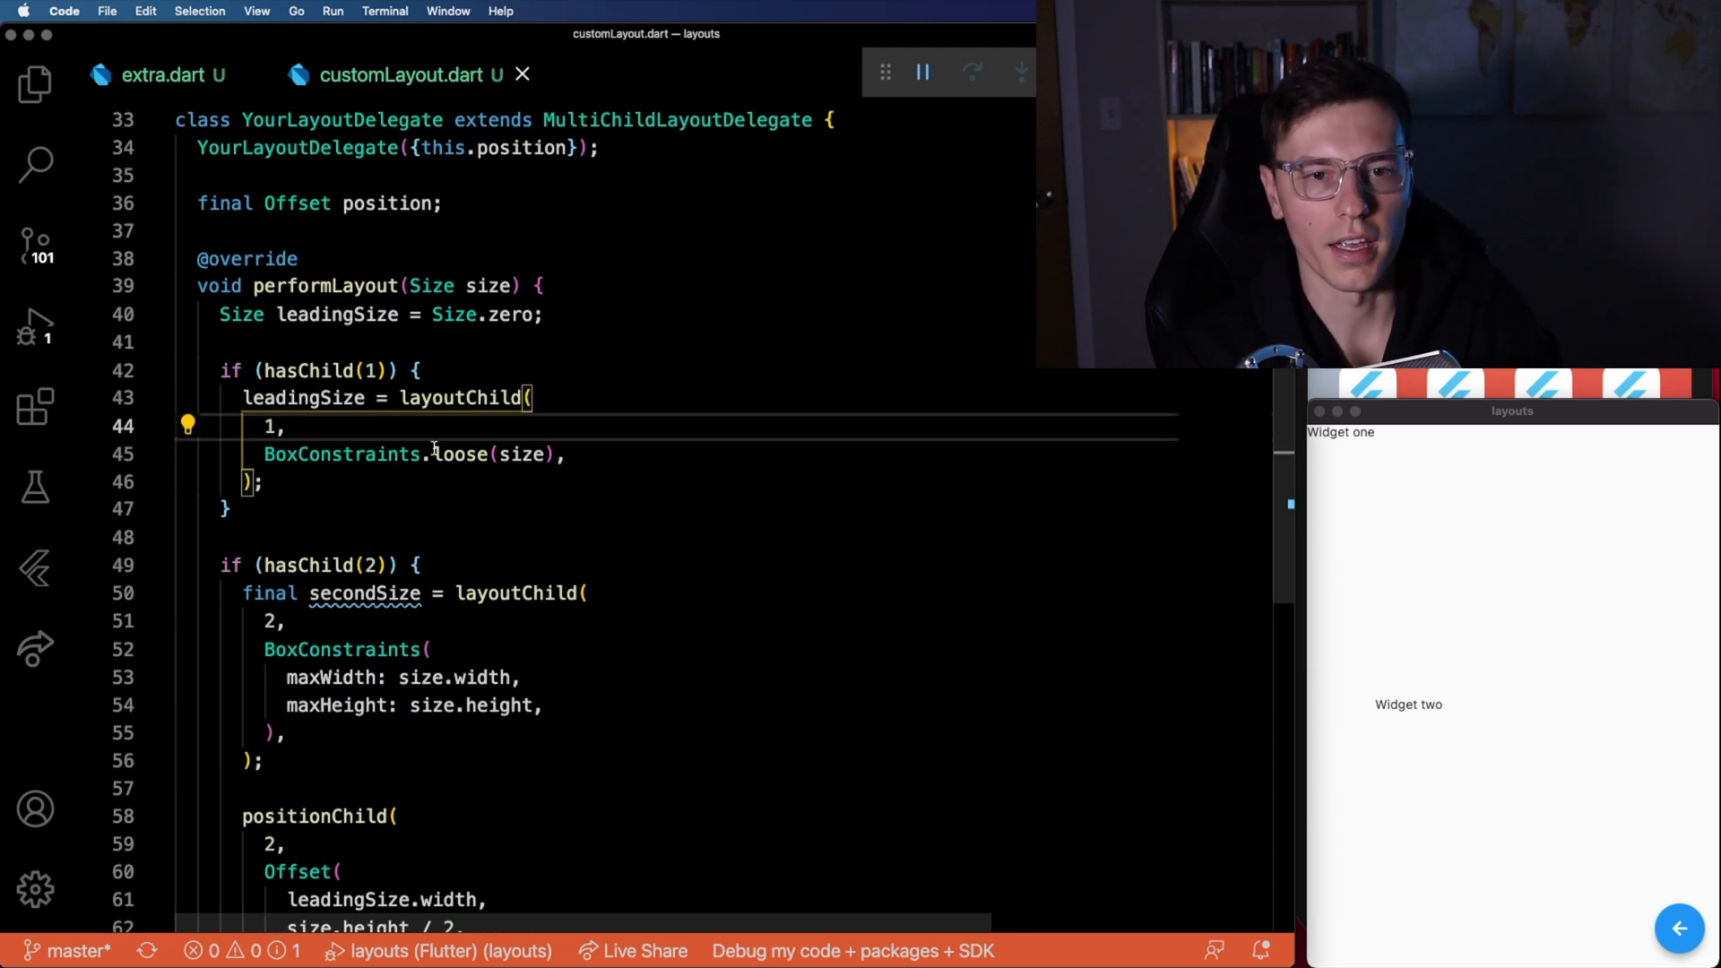
mouse_move(705, 502)
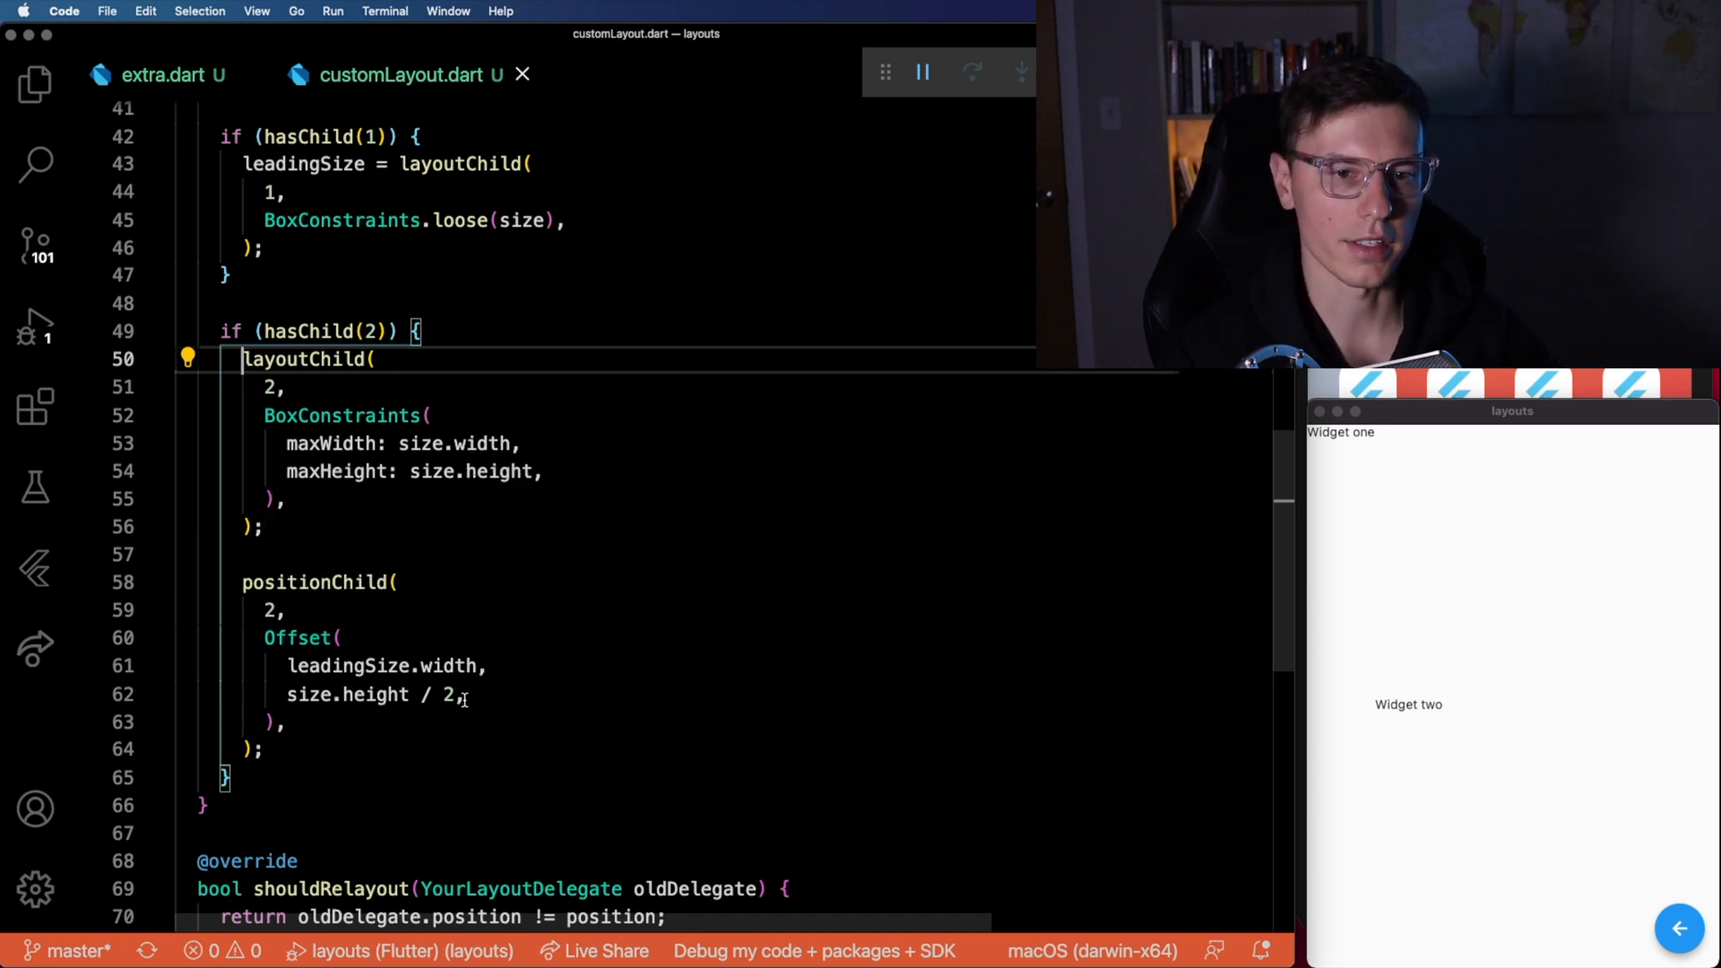
Keep the size.height / 2 offset and drop the LayoutId 1 child so only 'Widget two' remains.
scroll(up, 3)
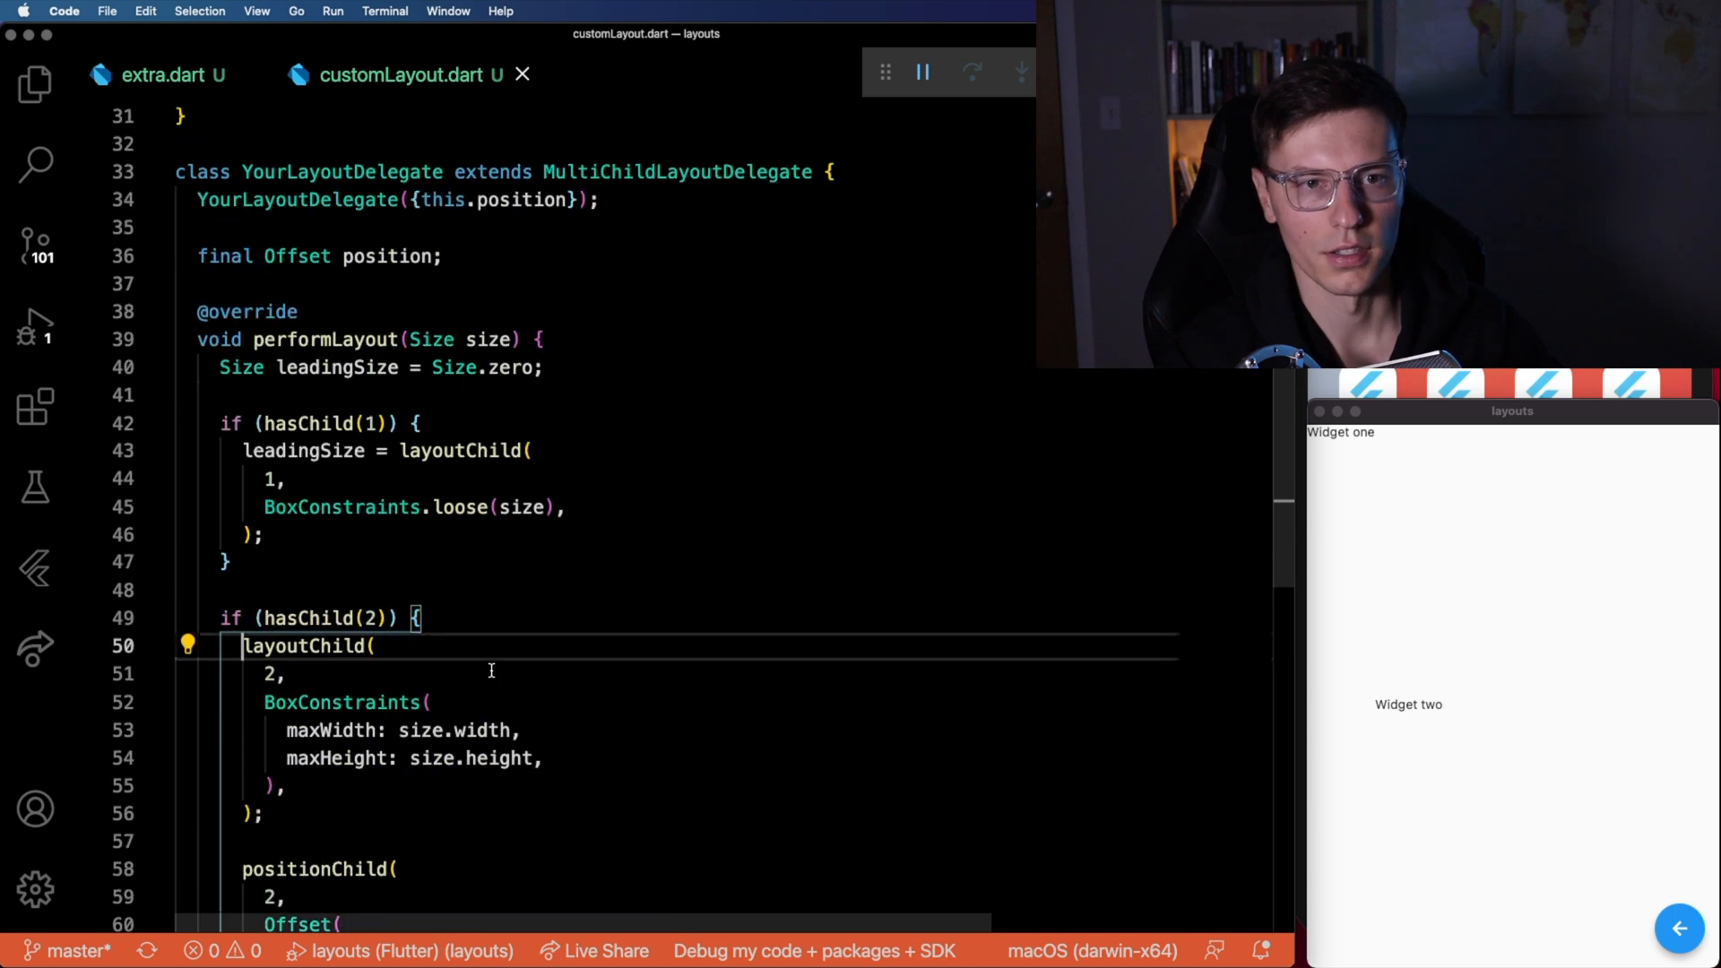
scroll(down, 3)
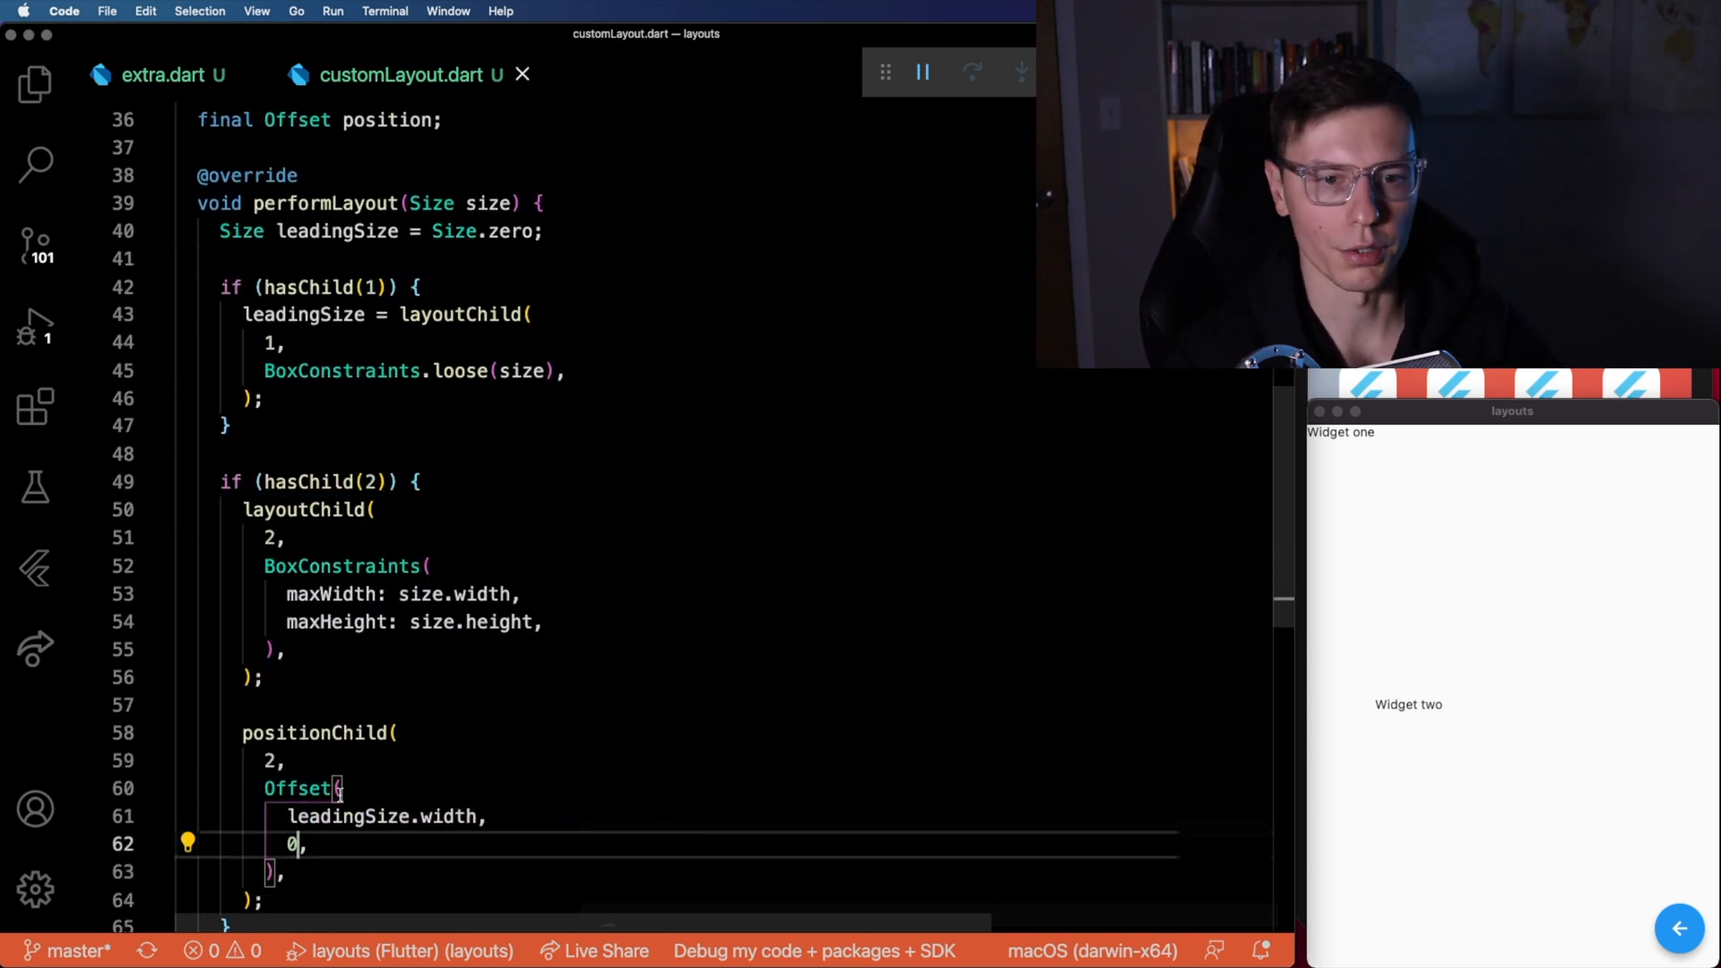
text(size.height / 2)
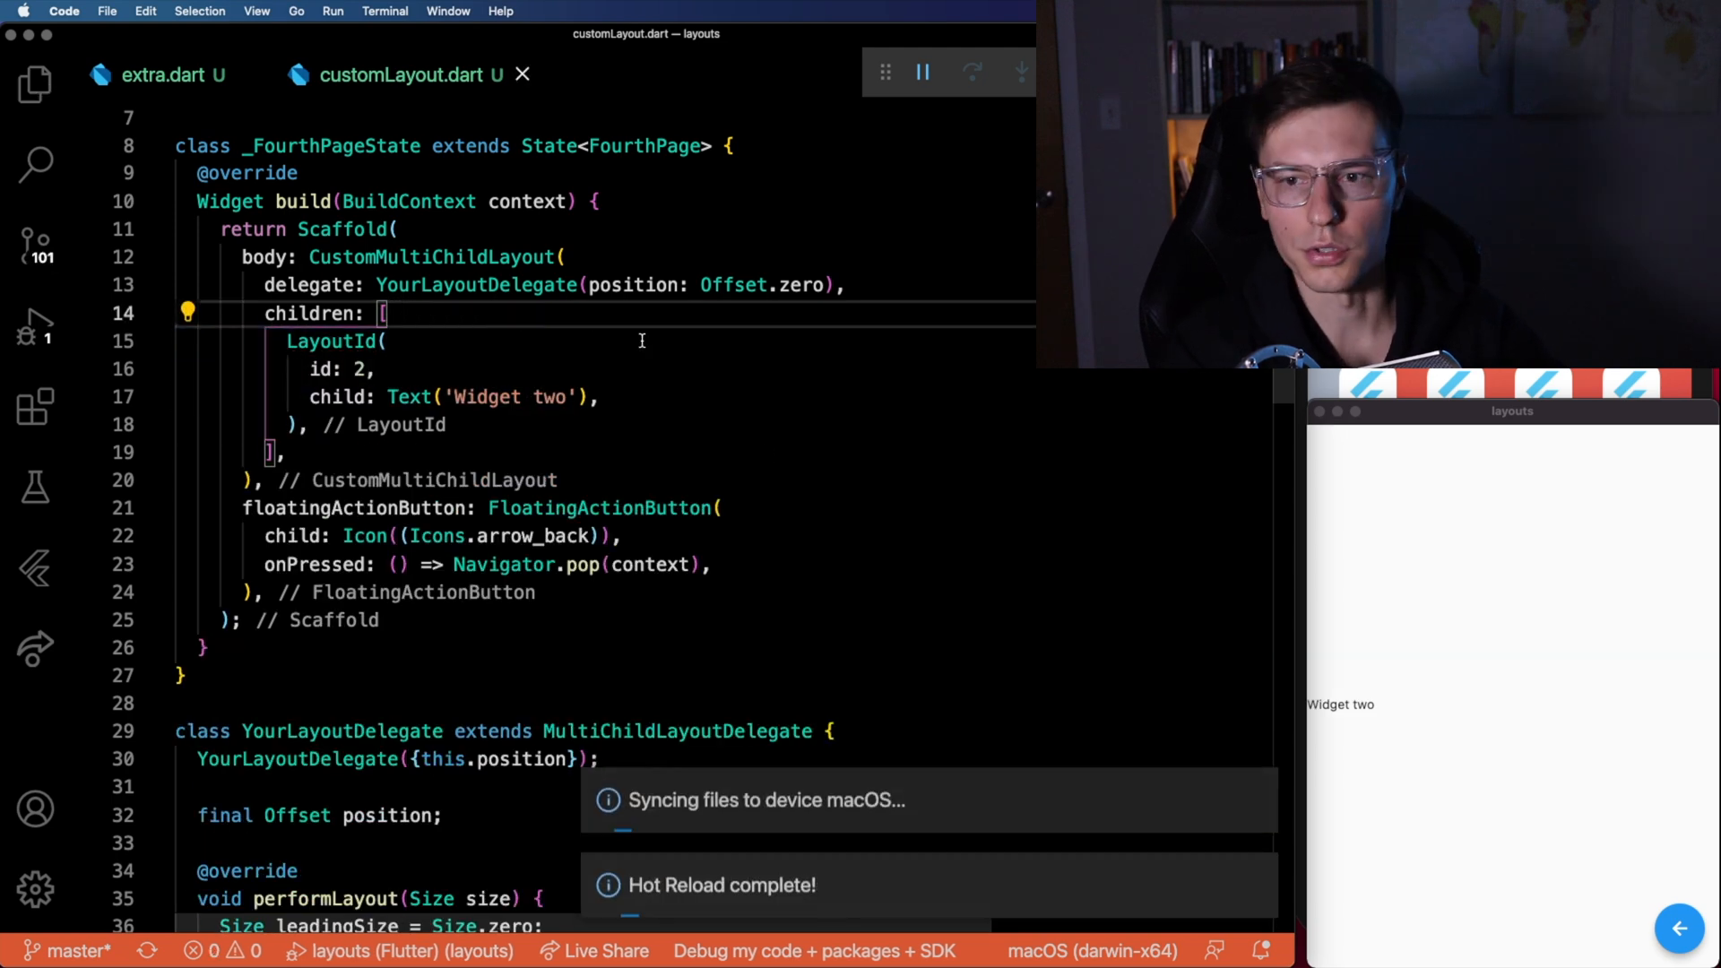
mouse_move(1174, 678)
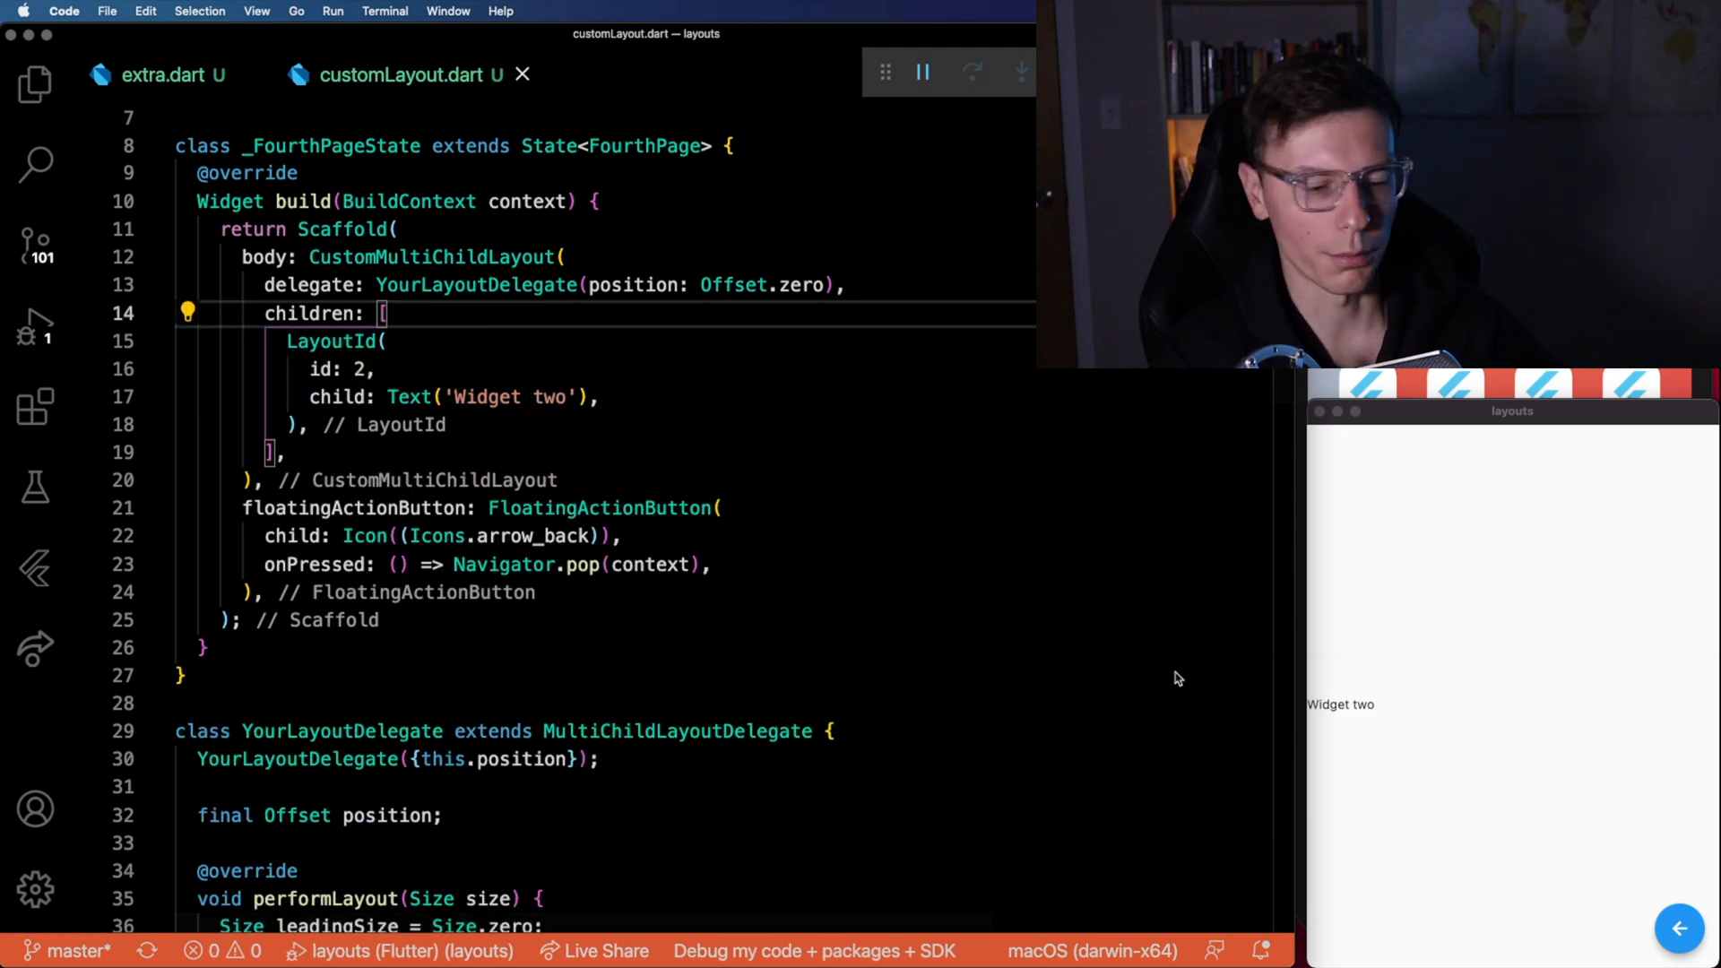
Restore LayoutId(id: 1, child: Text('Widget one')) at the start of the children list and hot reload.
text(LayoutId()
text(id: 1,)
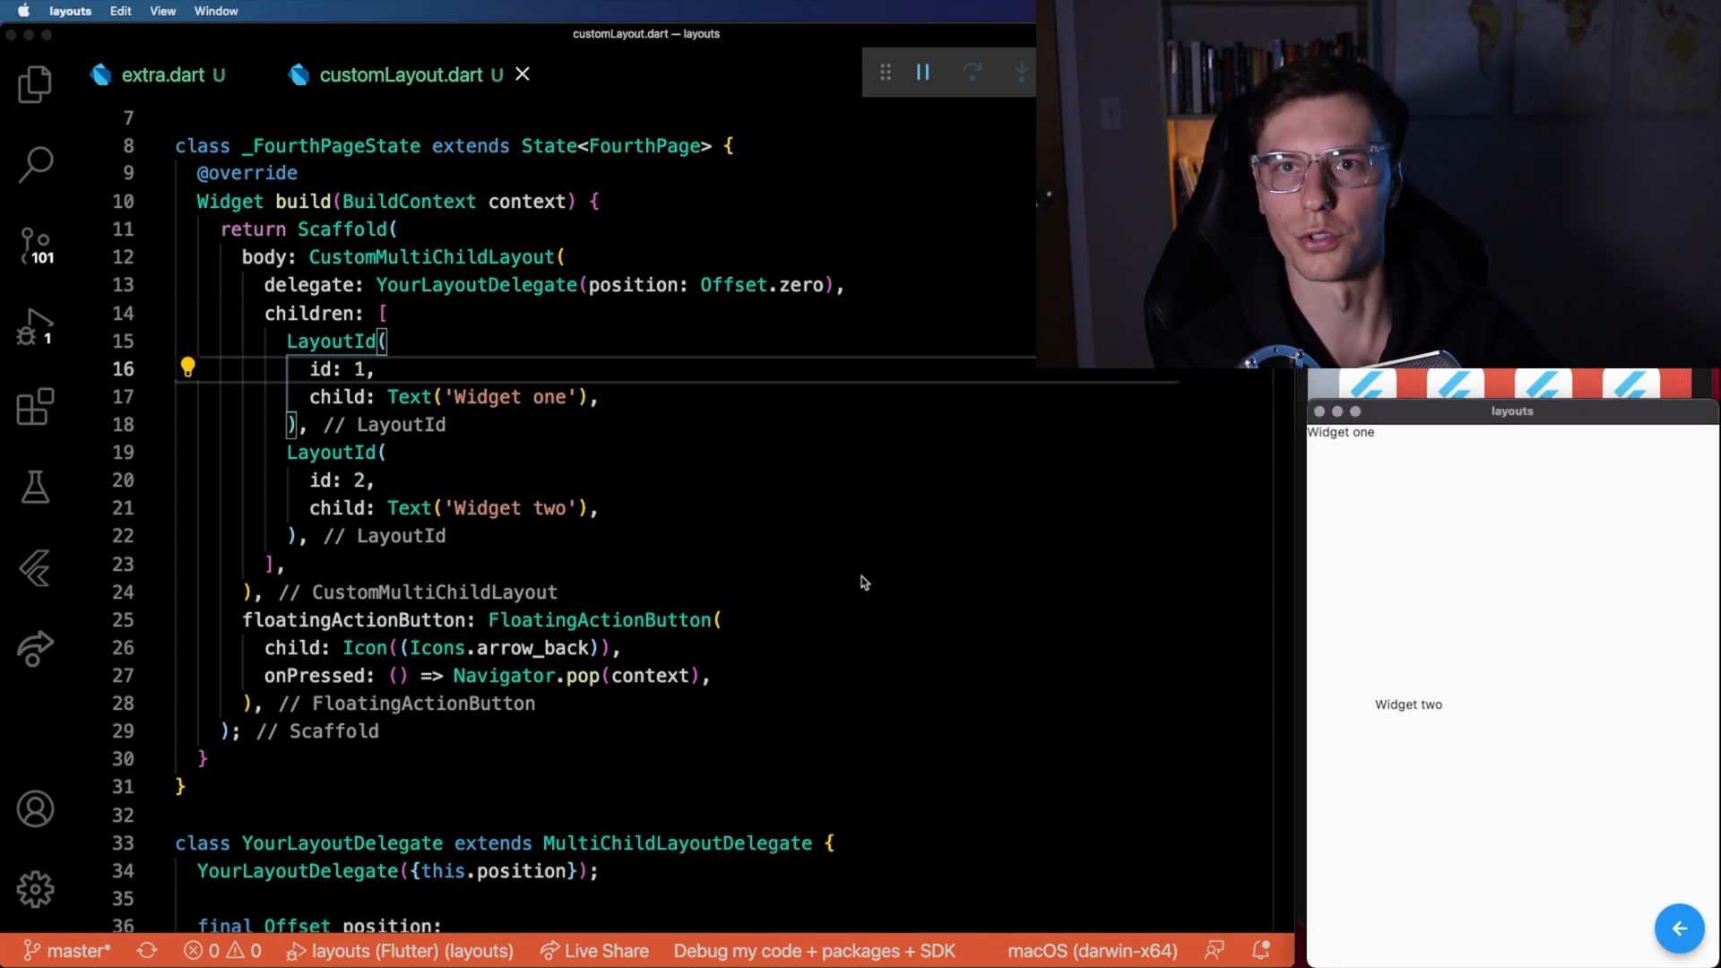
mouse_move(875, 563)
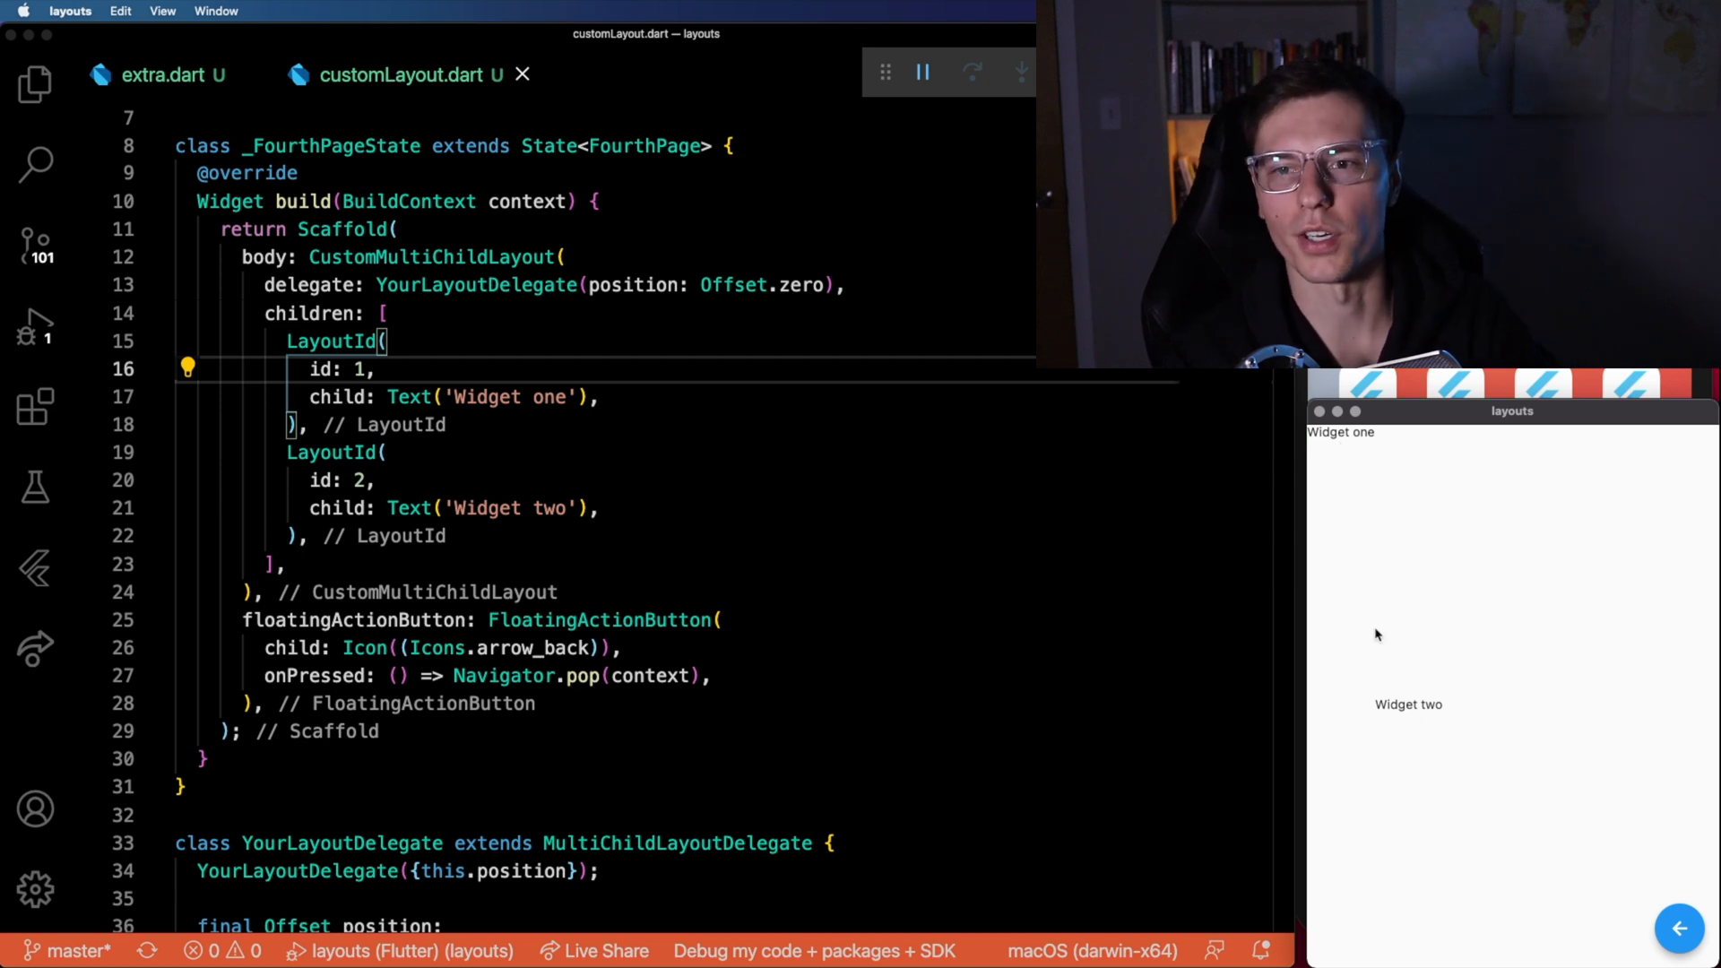
mouse_move(1328, 552)
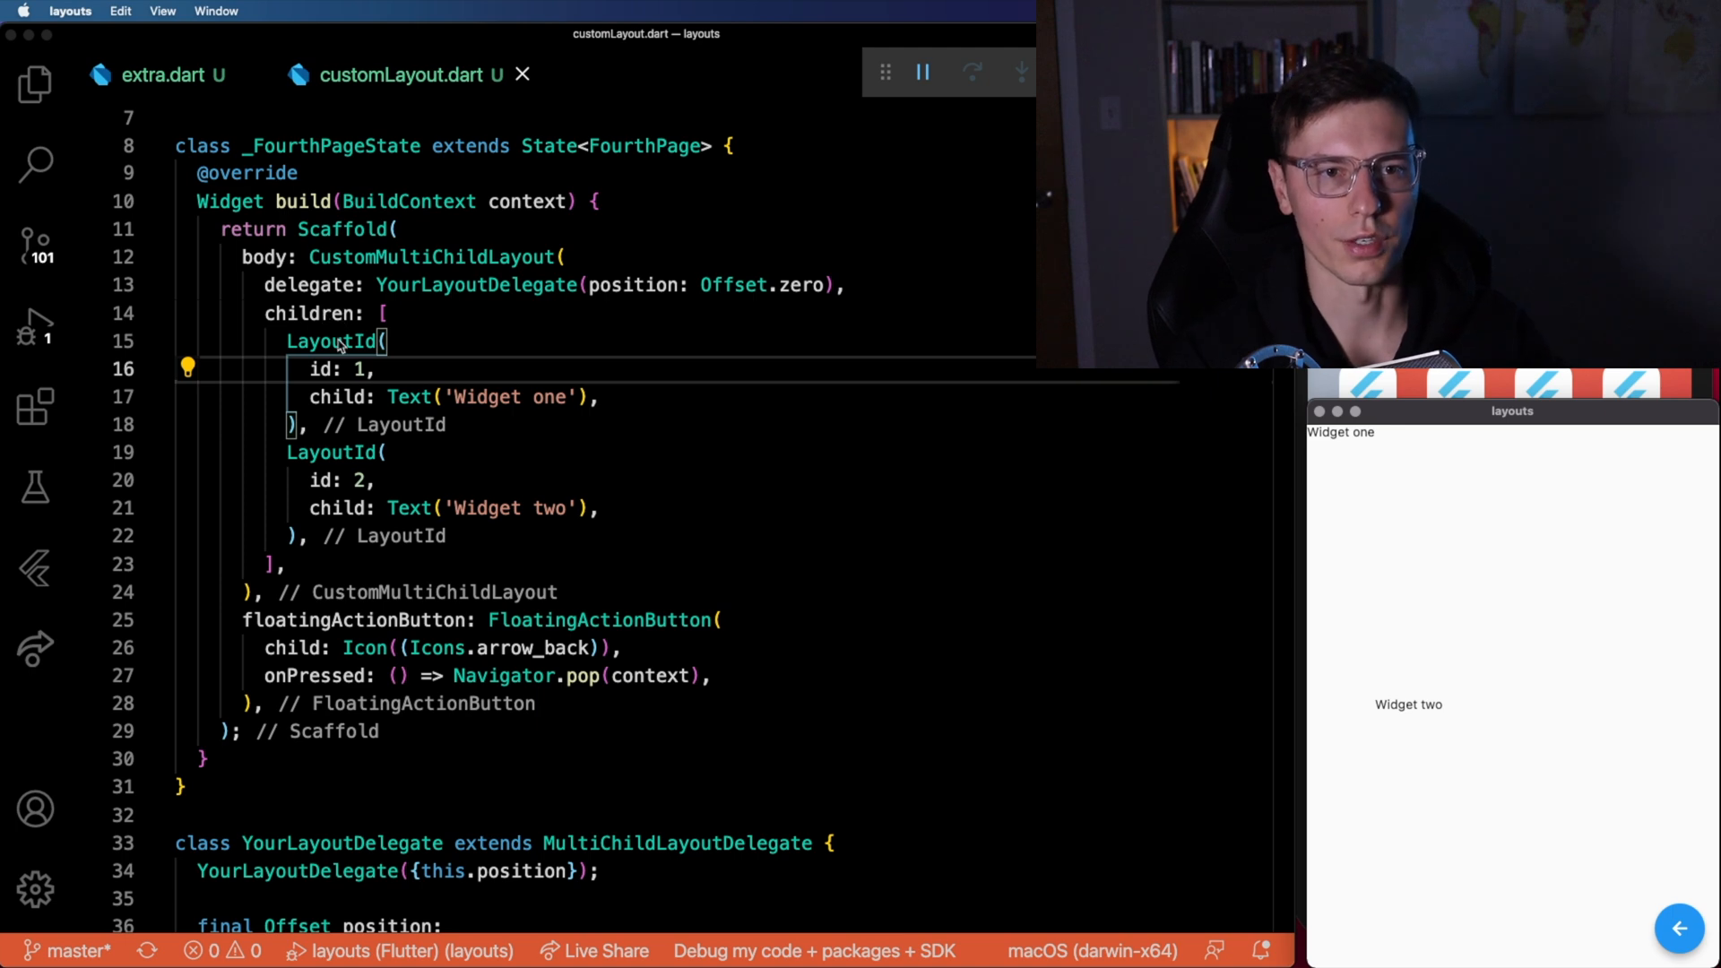
scroll(down, 3)
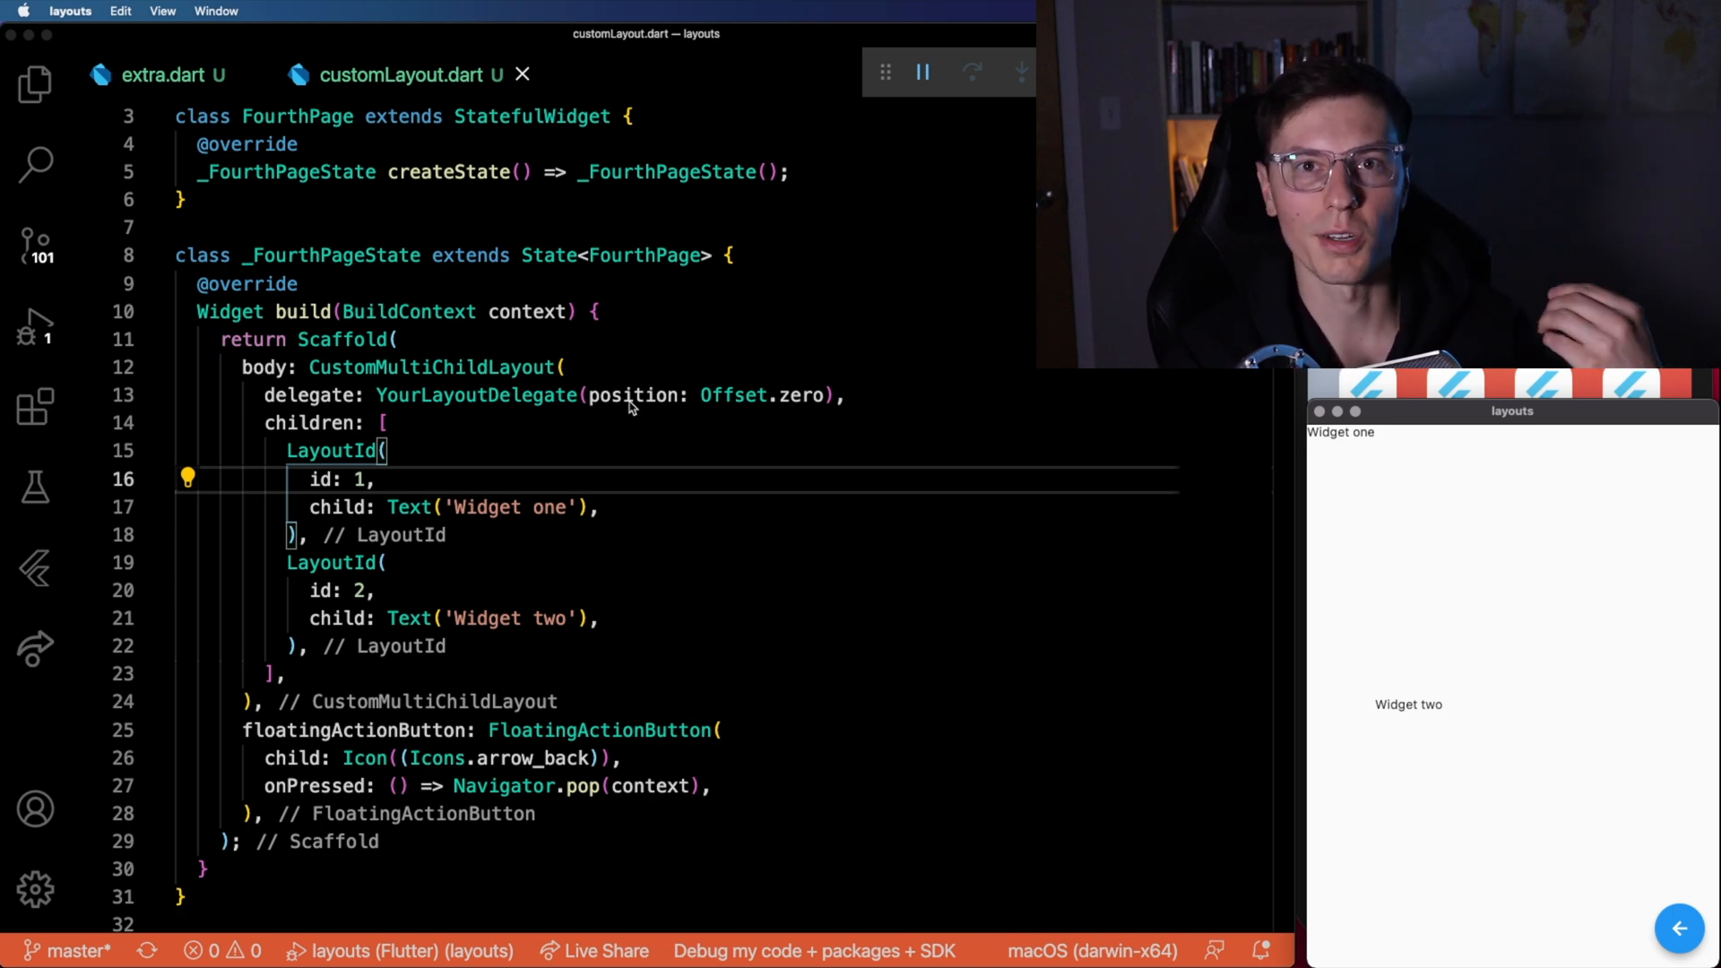
mouse_move(875, 495)
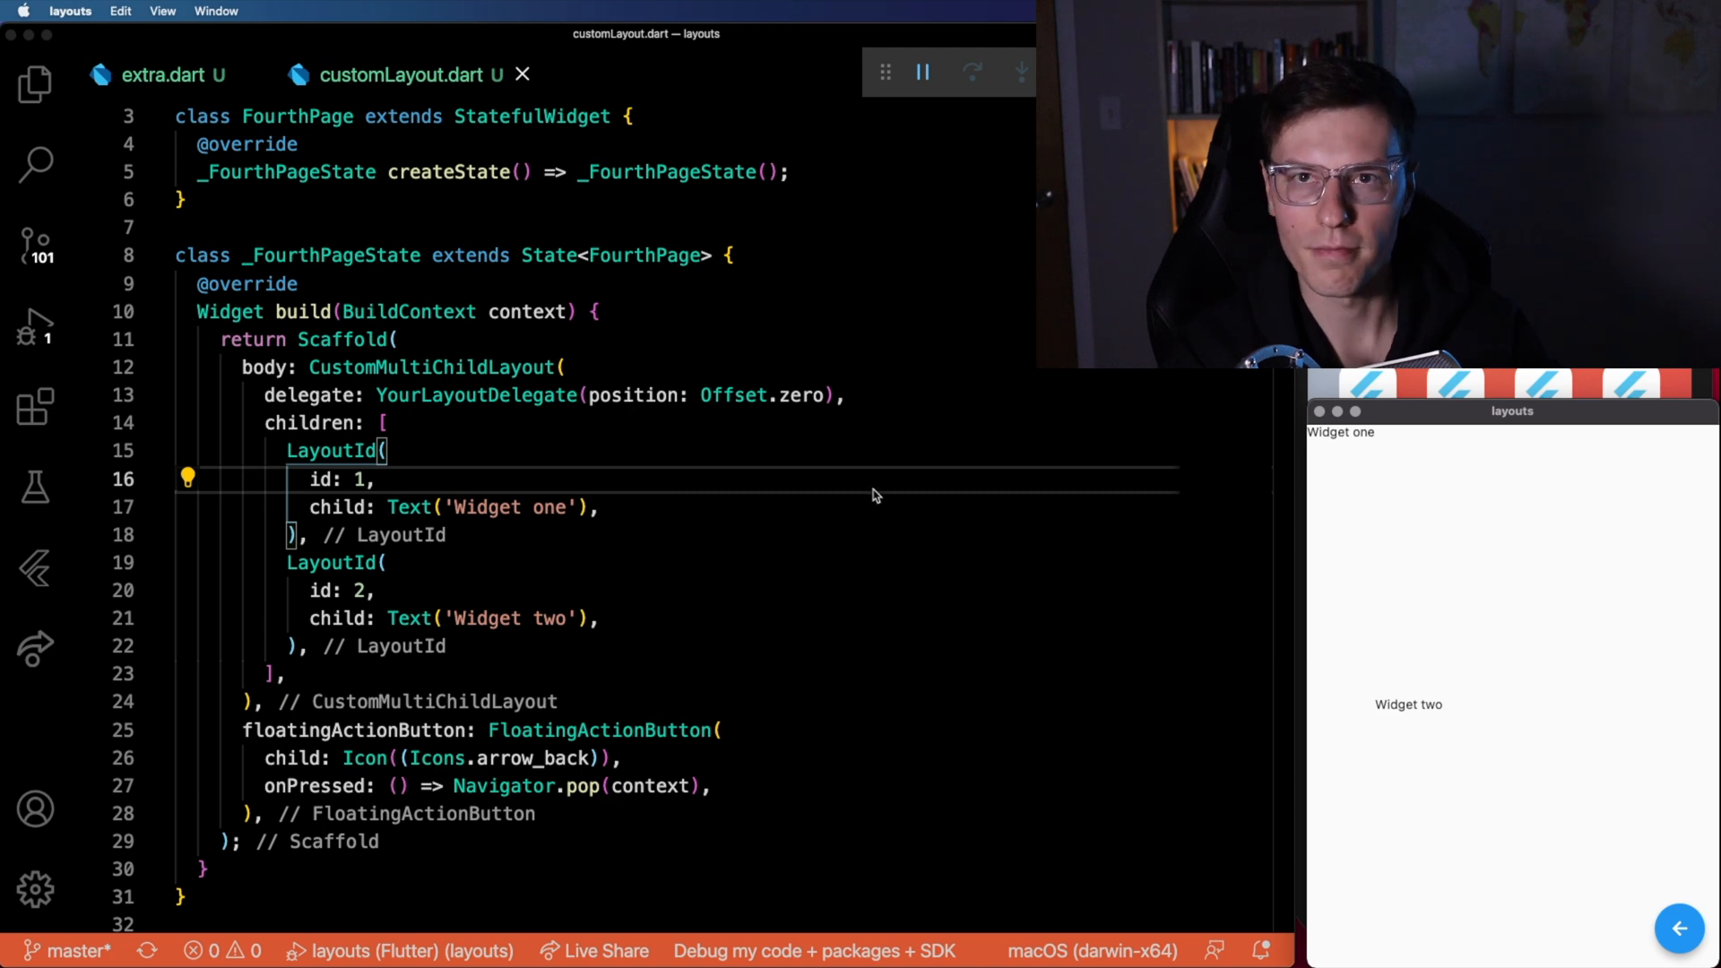
mouse_move(1642, 932)
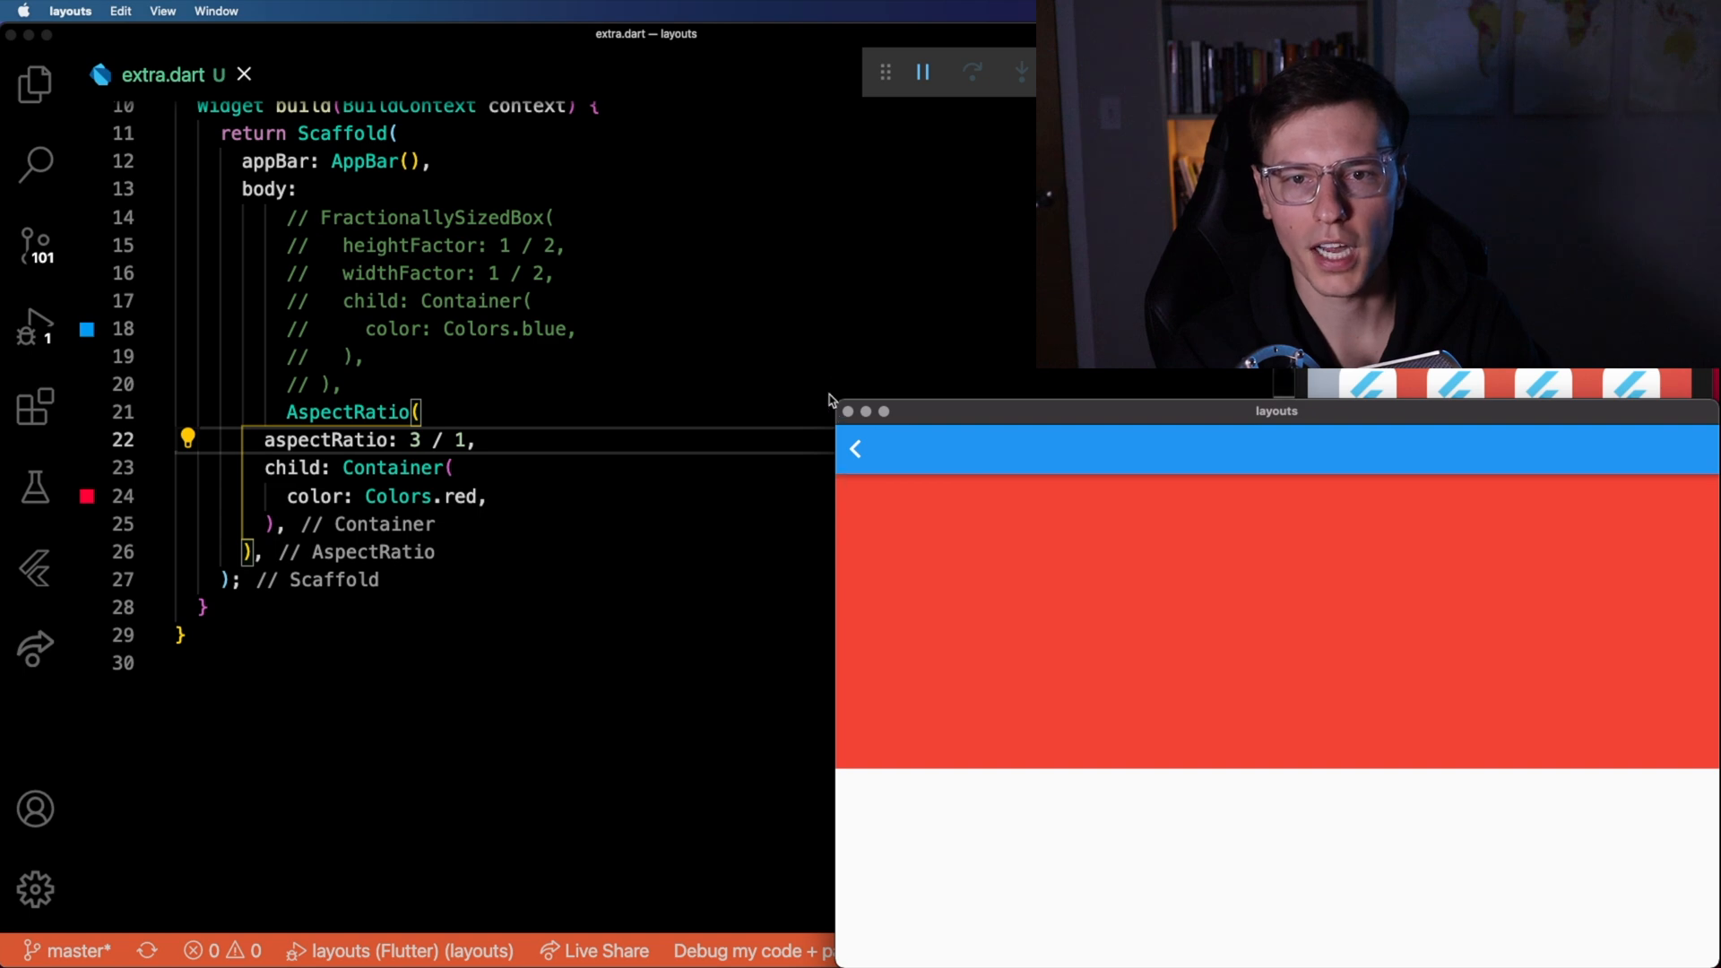
Resize the app window, then set the red box's aspectRatio to 4 / 1 in extra.dart.
drag(1276, 410, 1348, 578)
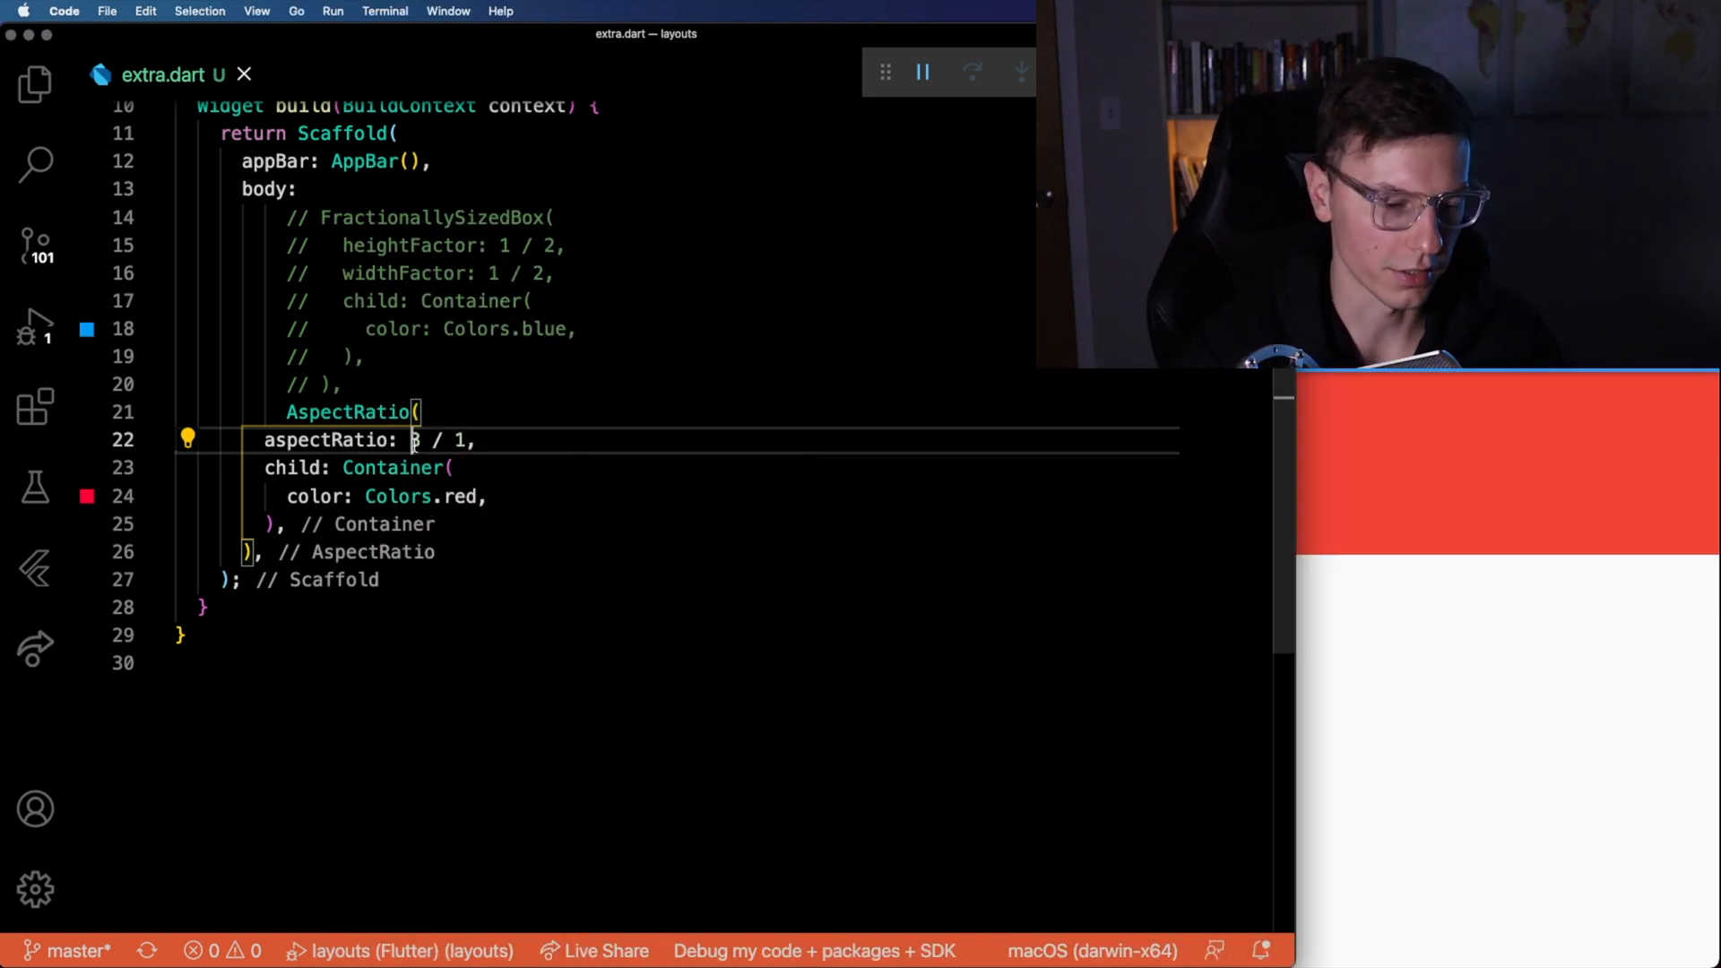
text(4)
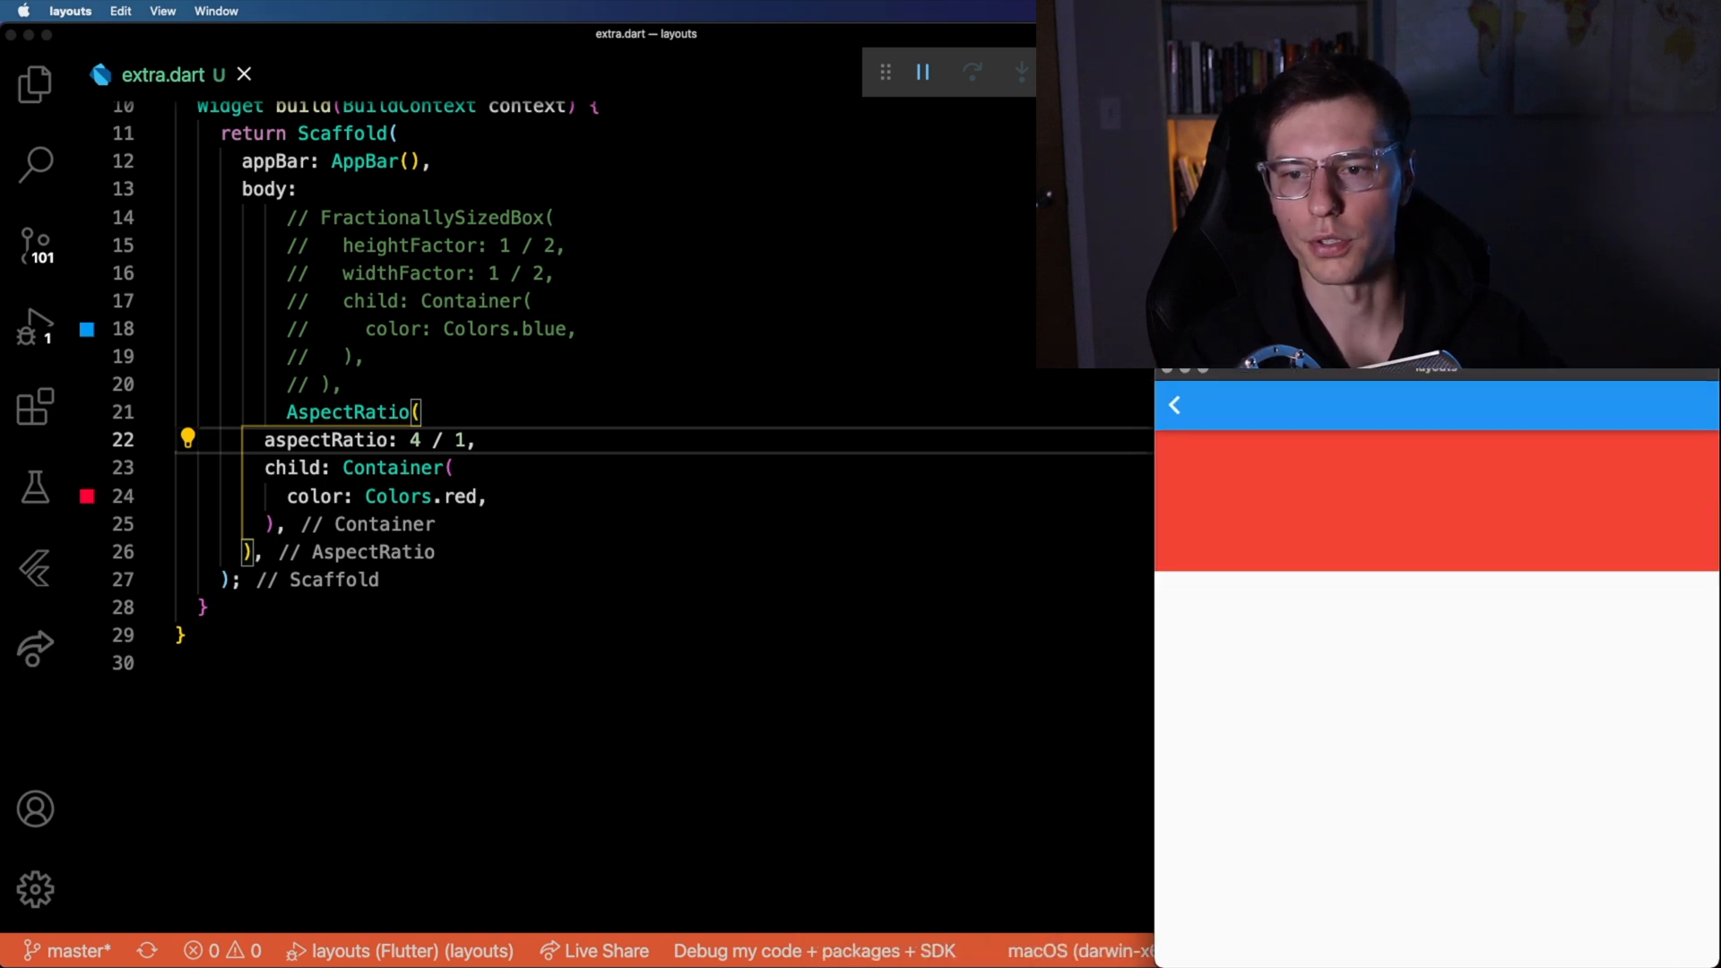
text(1)
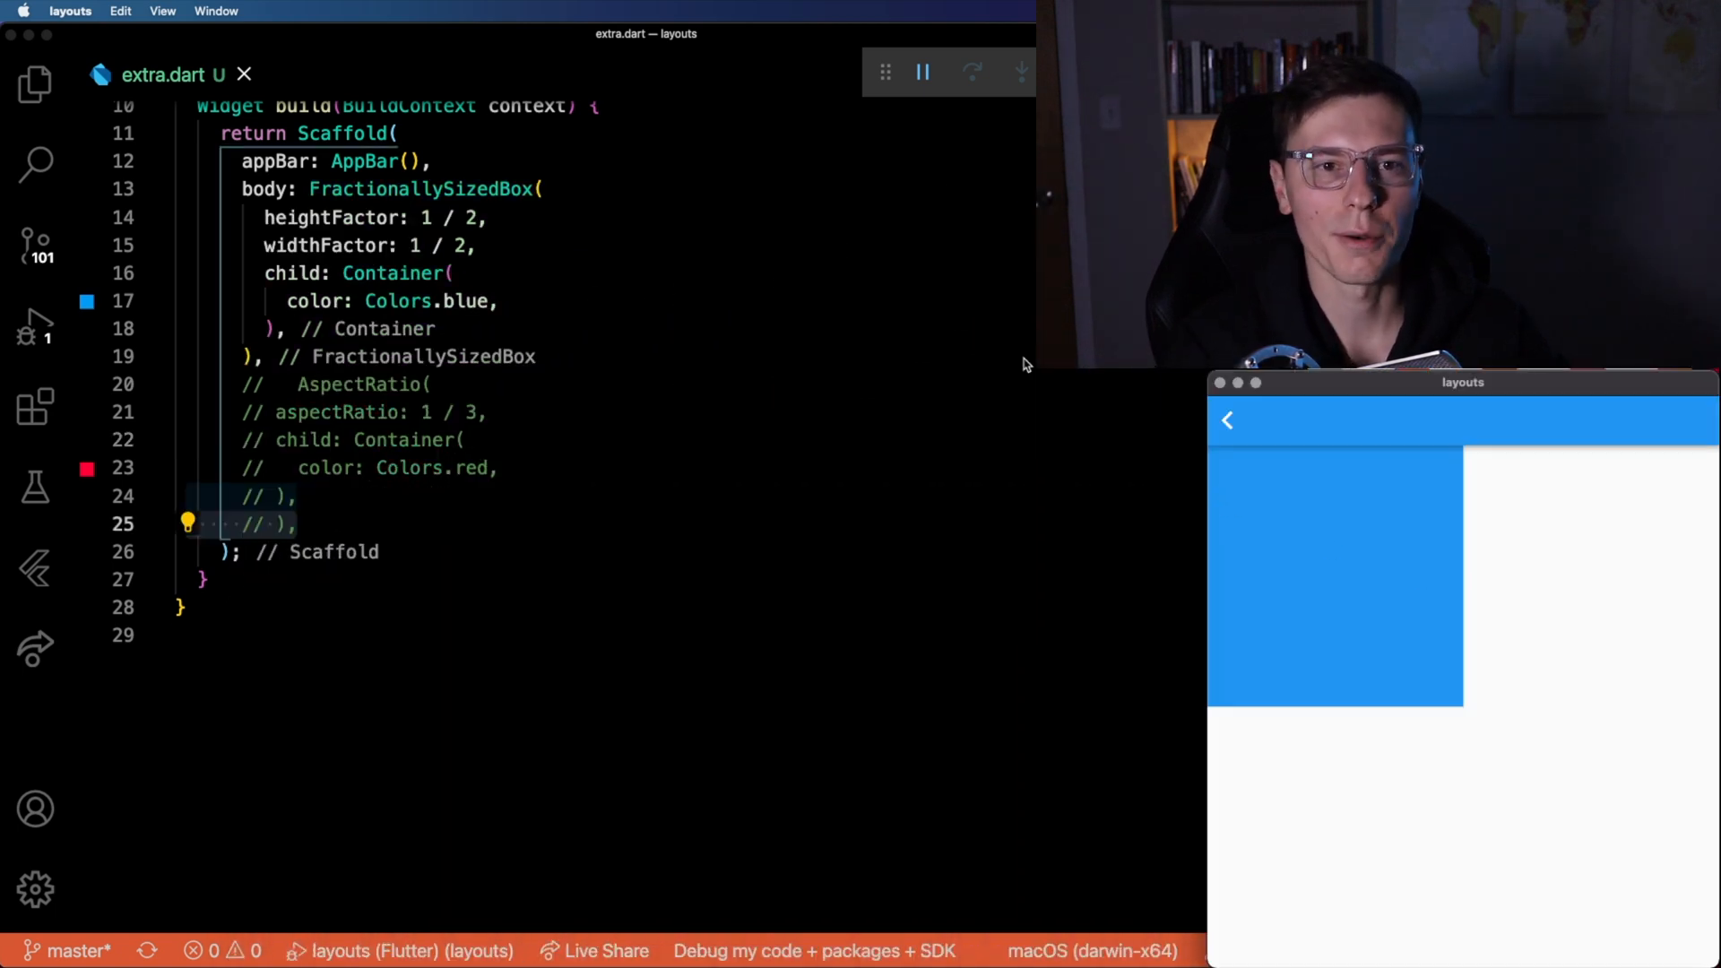
mouse_move(1011, 328)
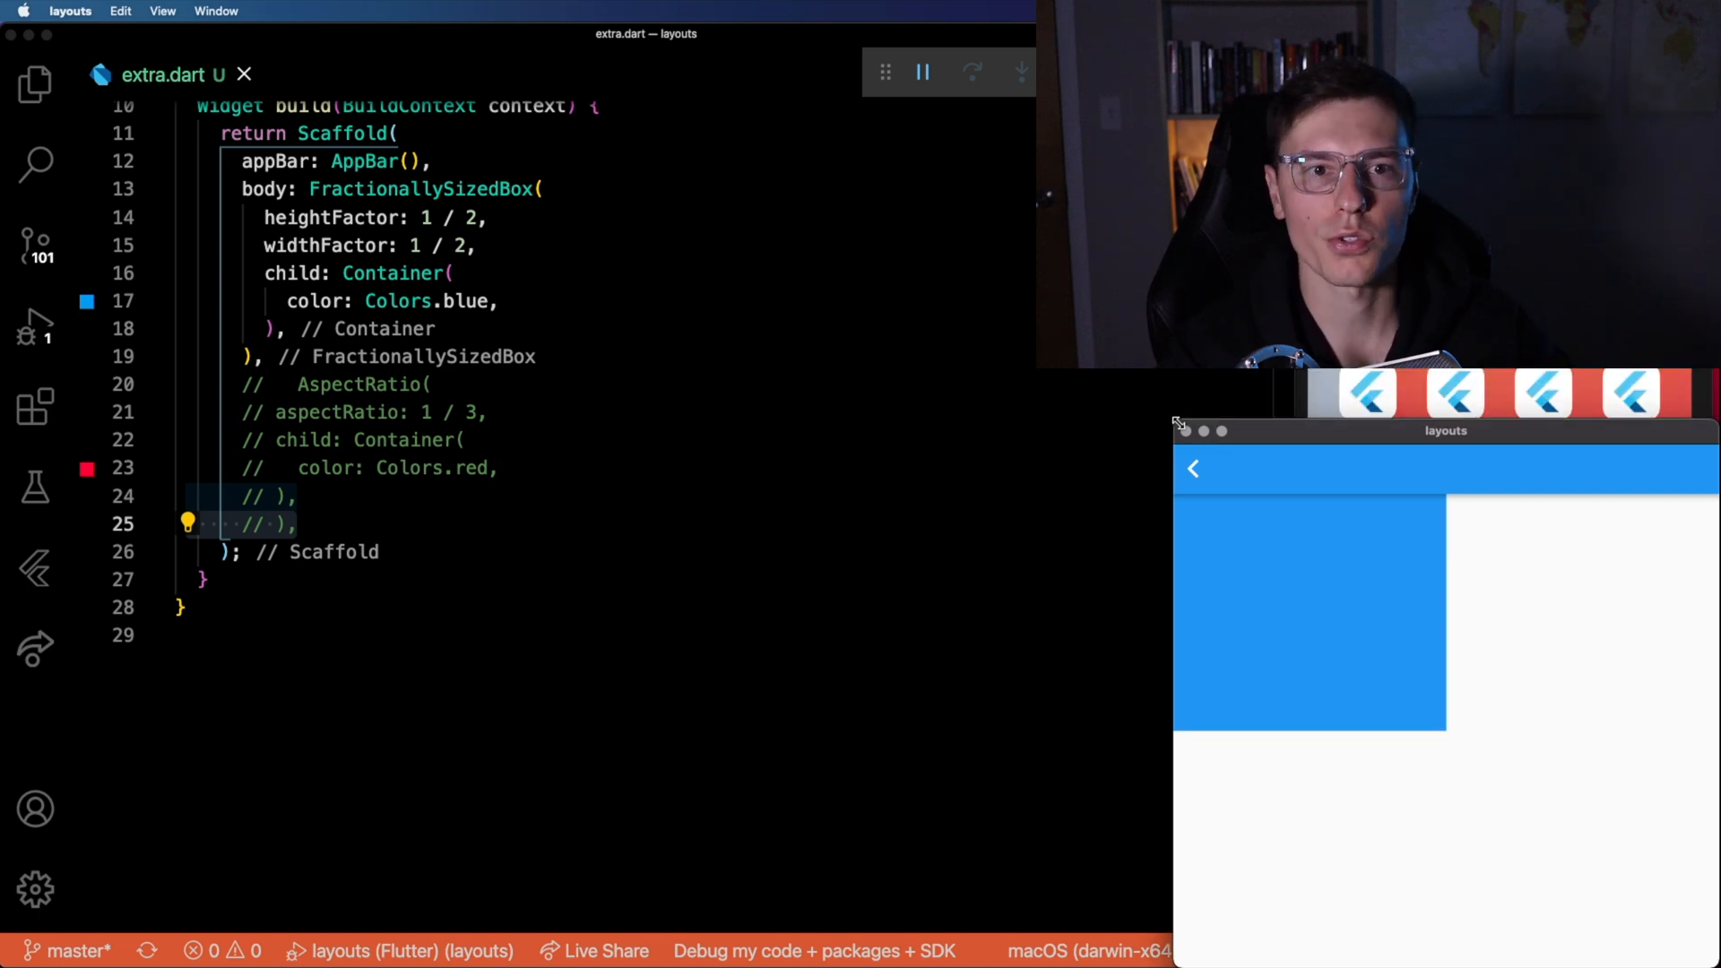
mouse_move(1157, 482)
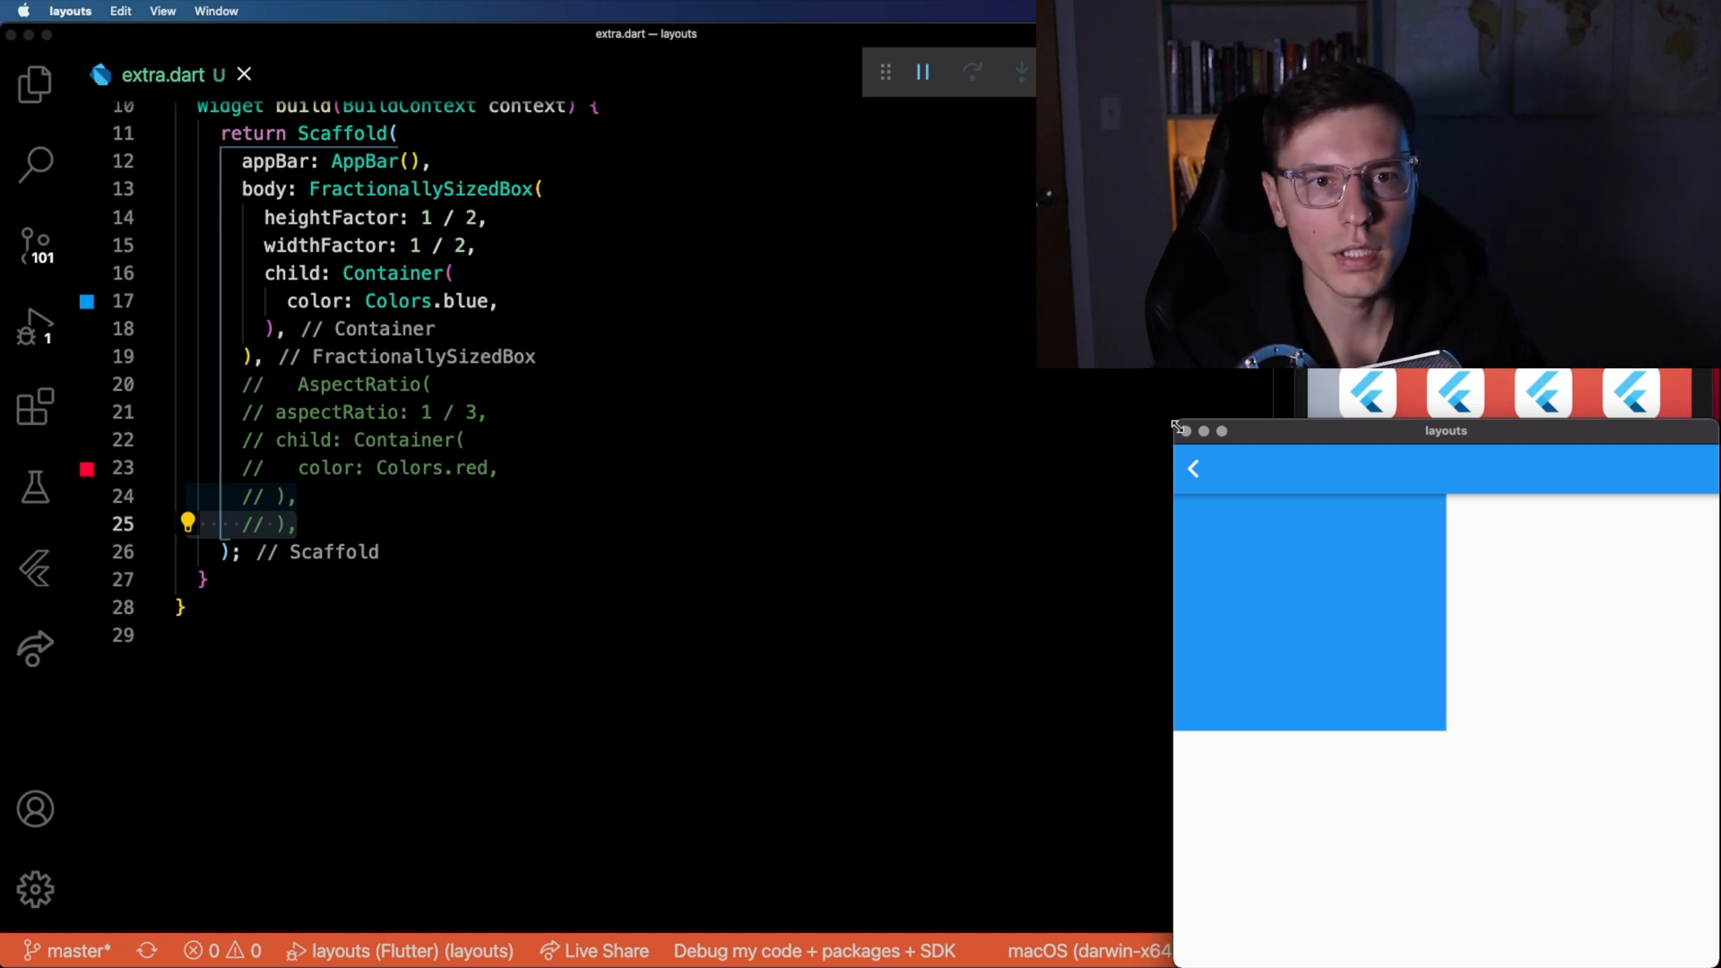
mouse_move(1174, 423)
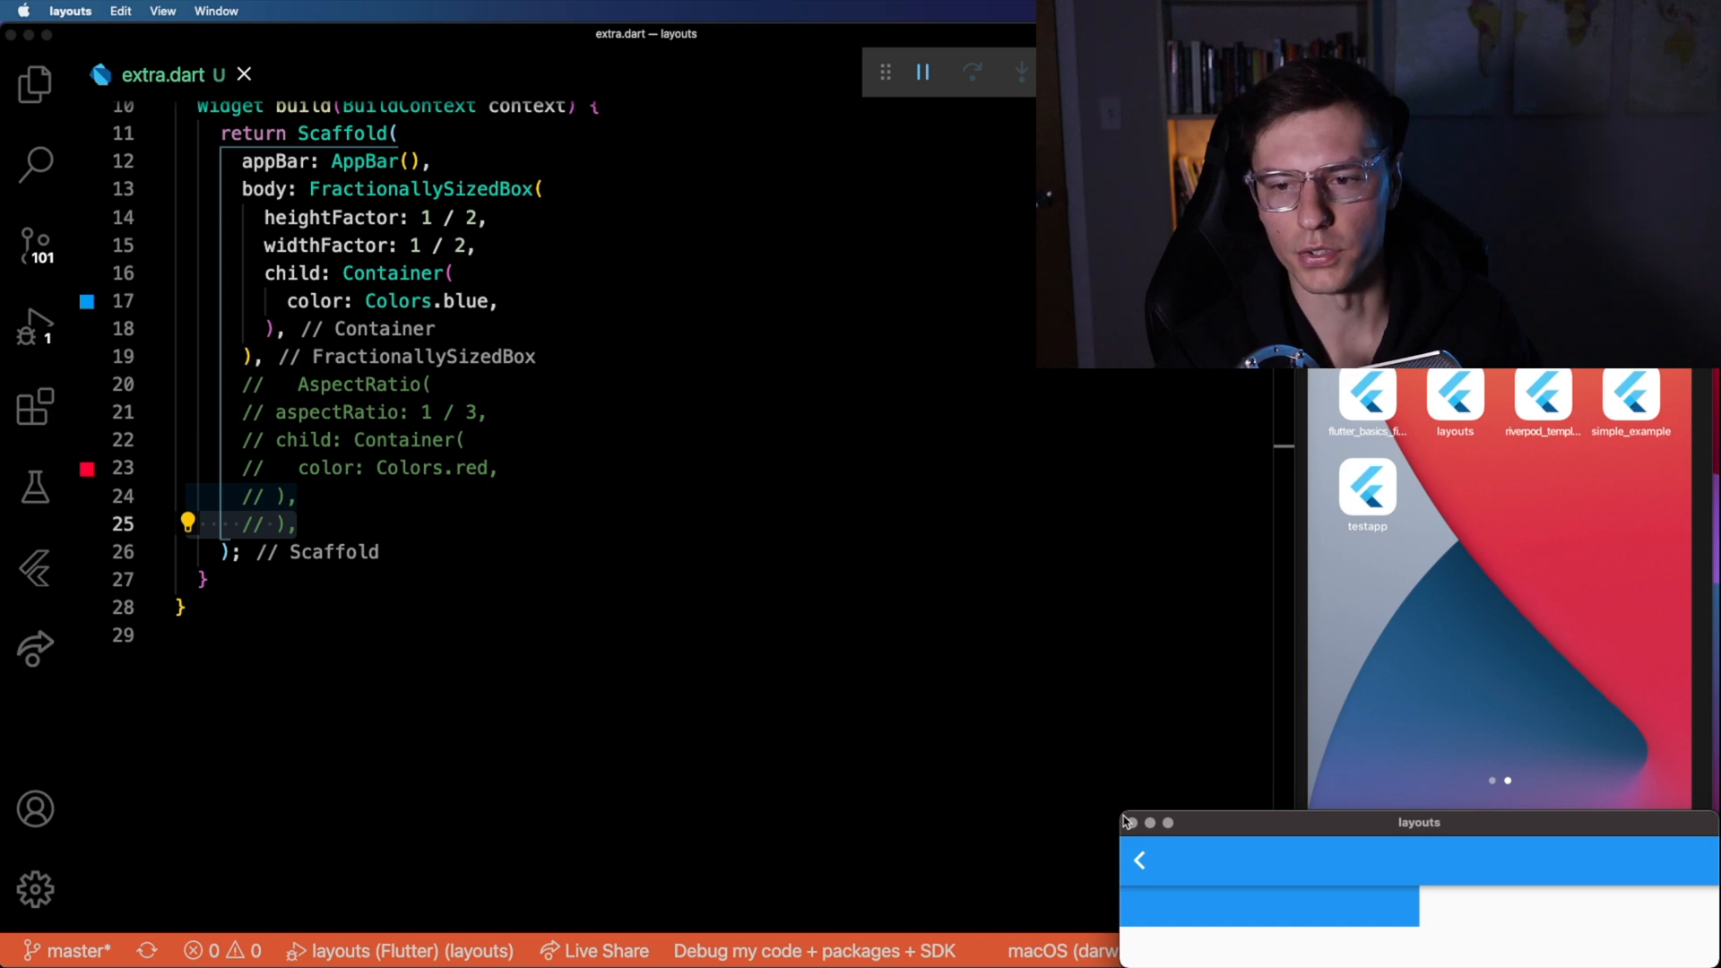
mouse_move(1109, 843)
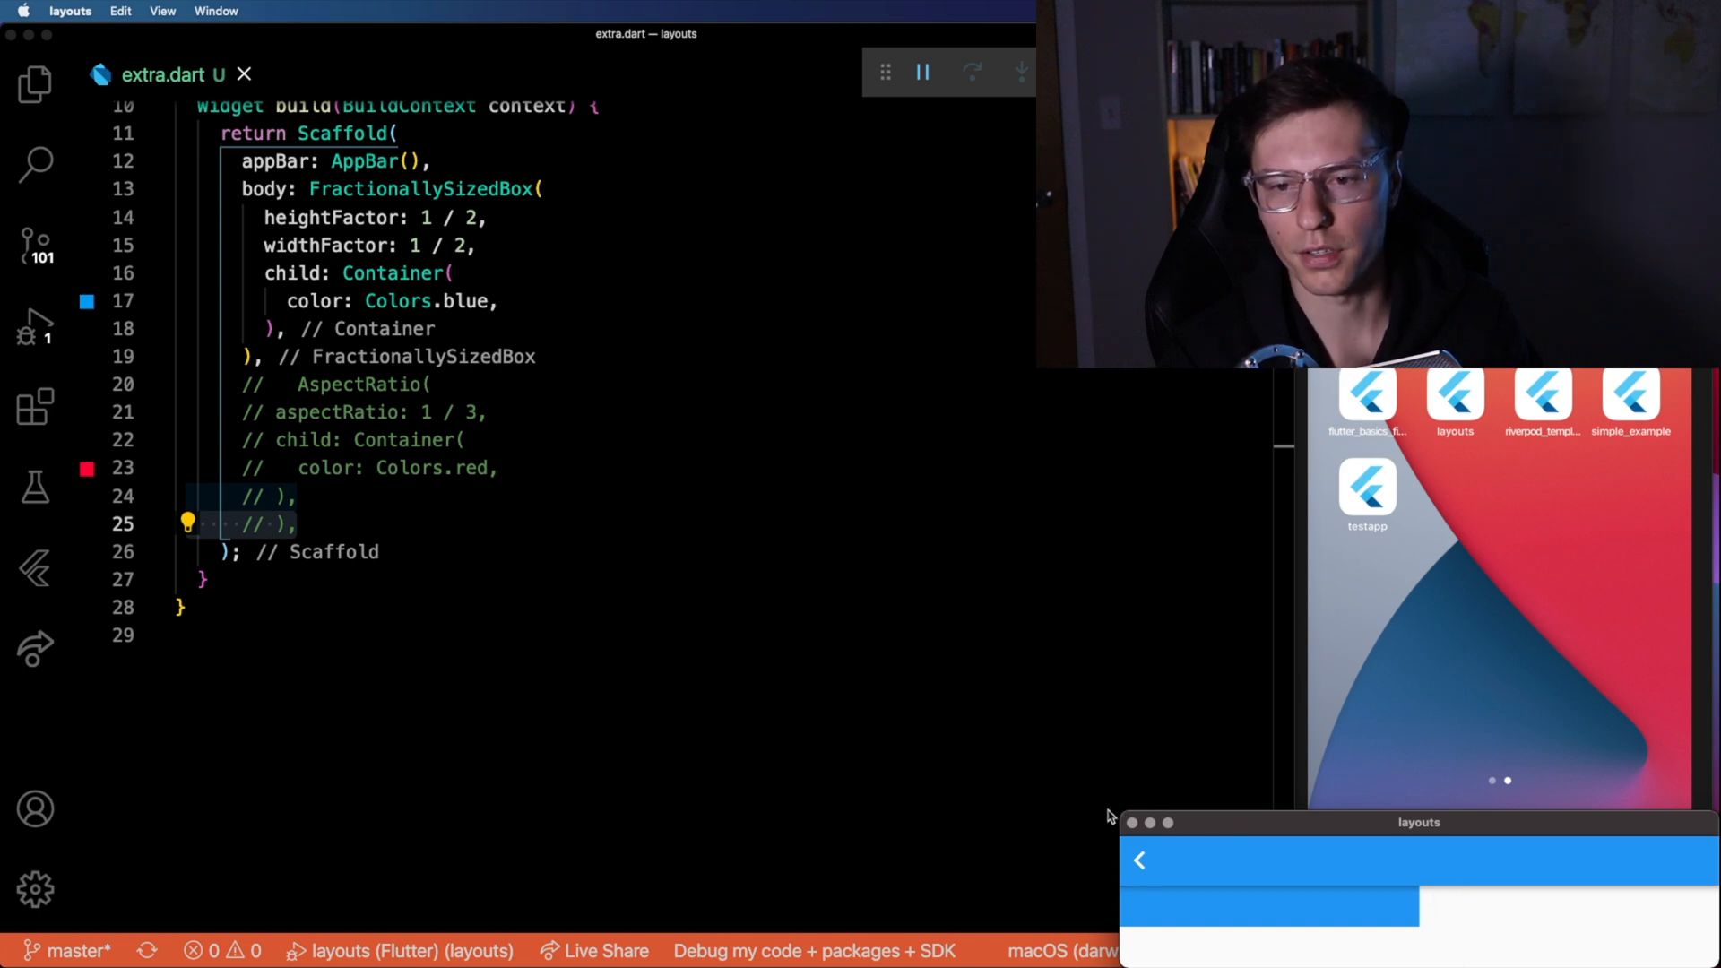